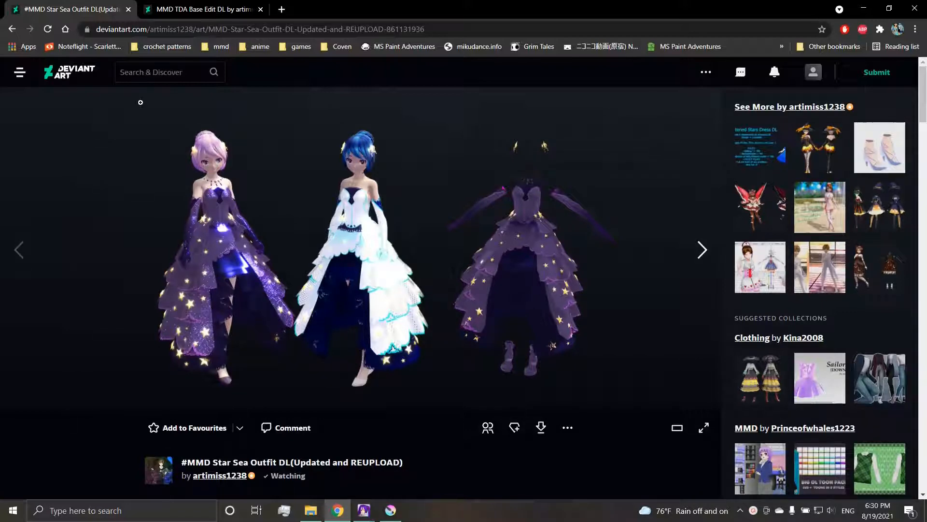
Download the Star Sea Outfit archive from its DeviantArt page.
click(204, 8)
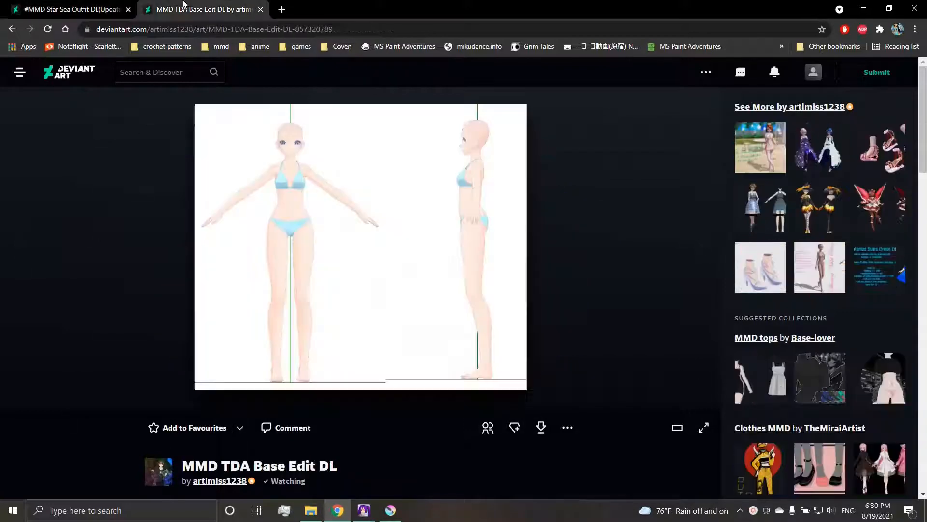
click(69, 8)
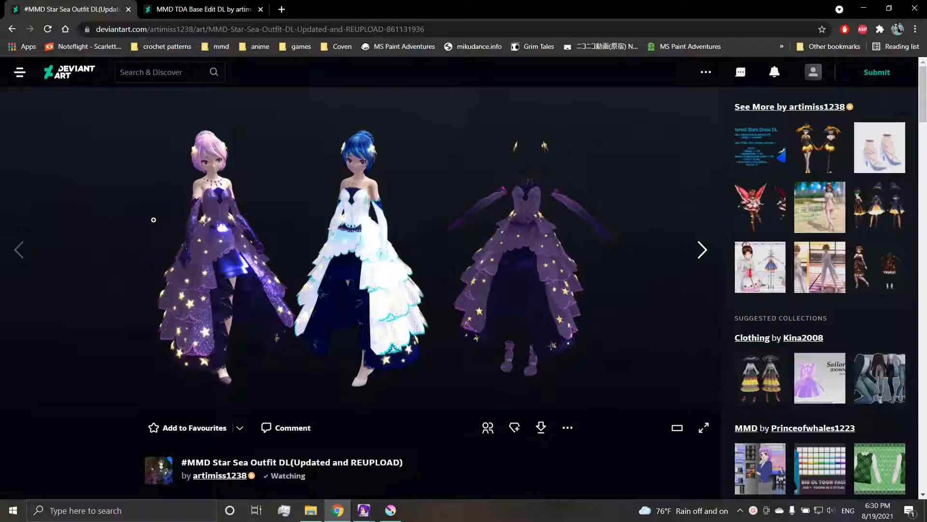
click(203, 9)
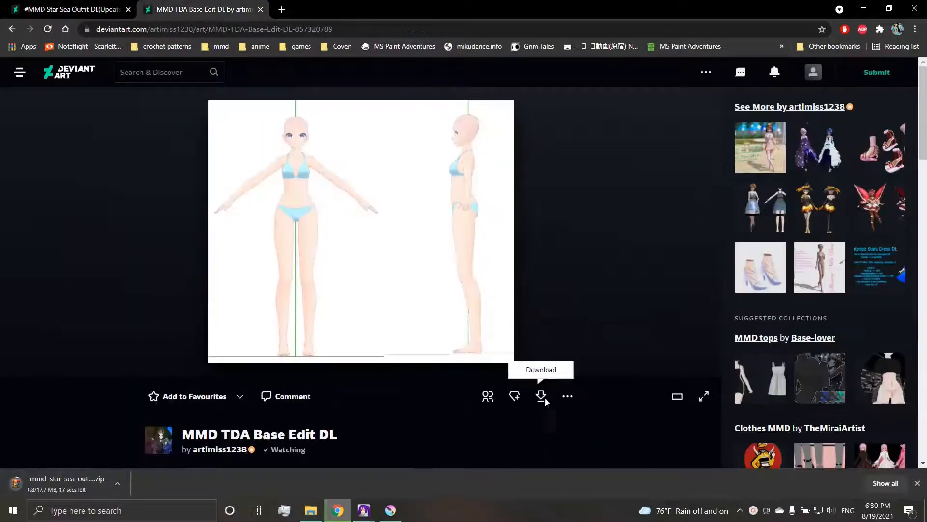
Start the TDA Base Edit download, retrying and reloading the page when it fails.
click(71, 8)
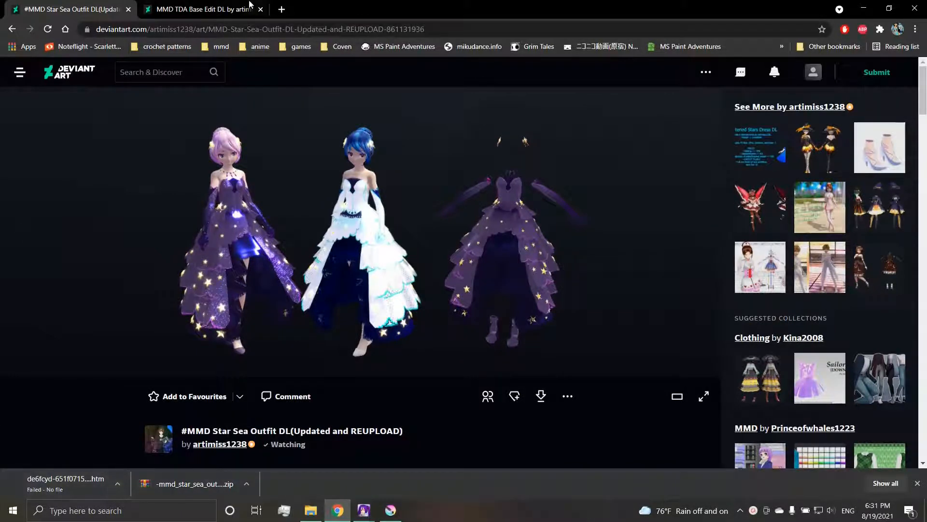
click(201, 9)
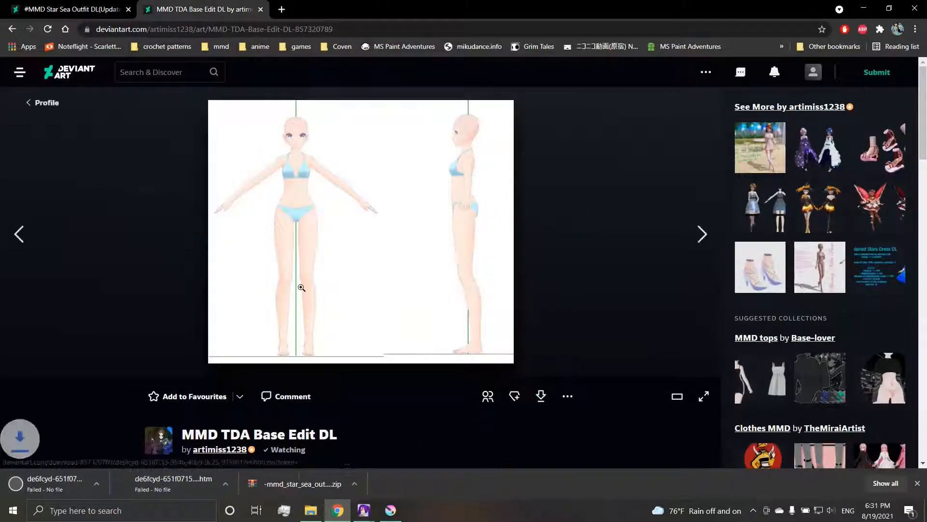
click(540, 396)
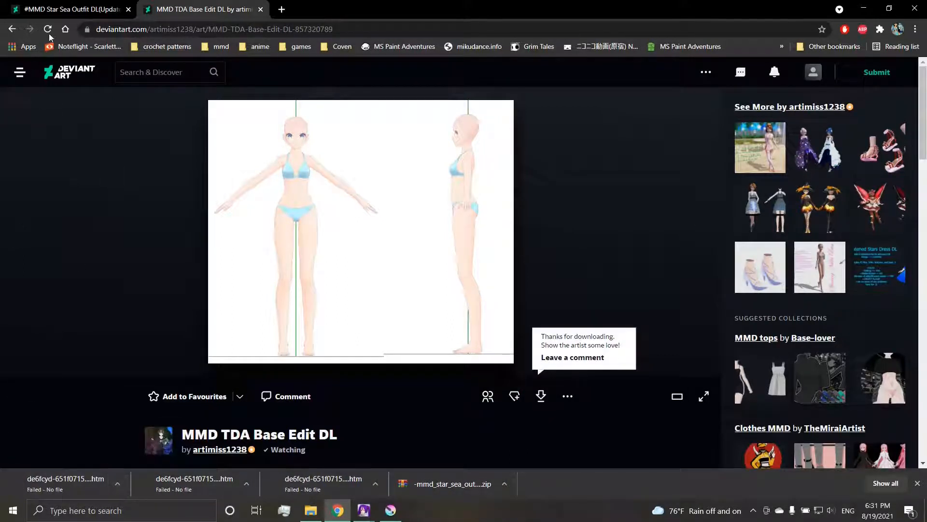
click(48, 29)
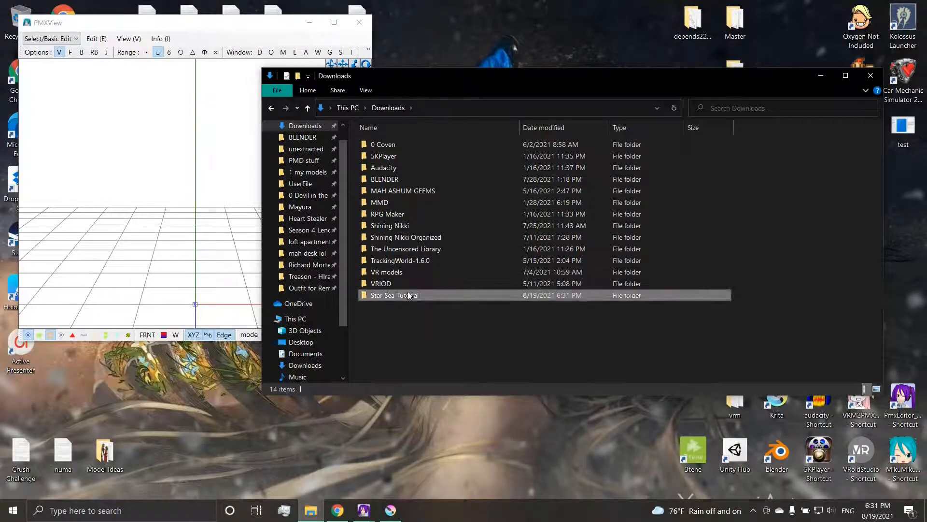
Extract both zip files in Star Sea Tutorial with Extract Here.
right_click(441, 150)
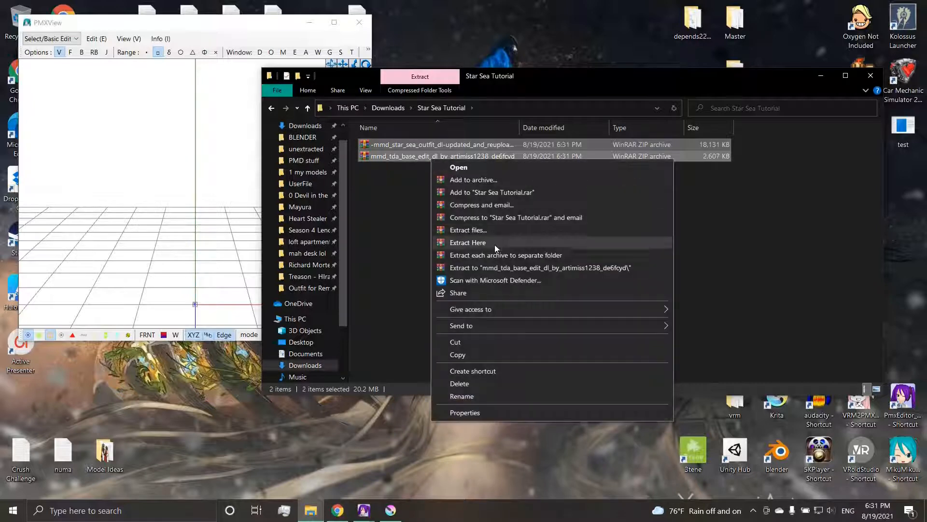
click(468, 242)
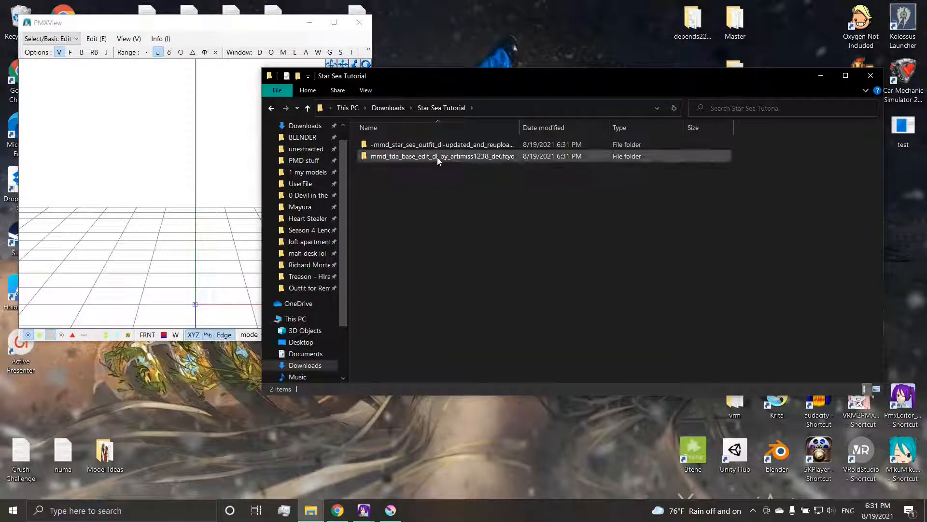
click(442, 156)
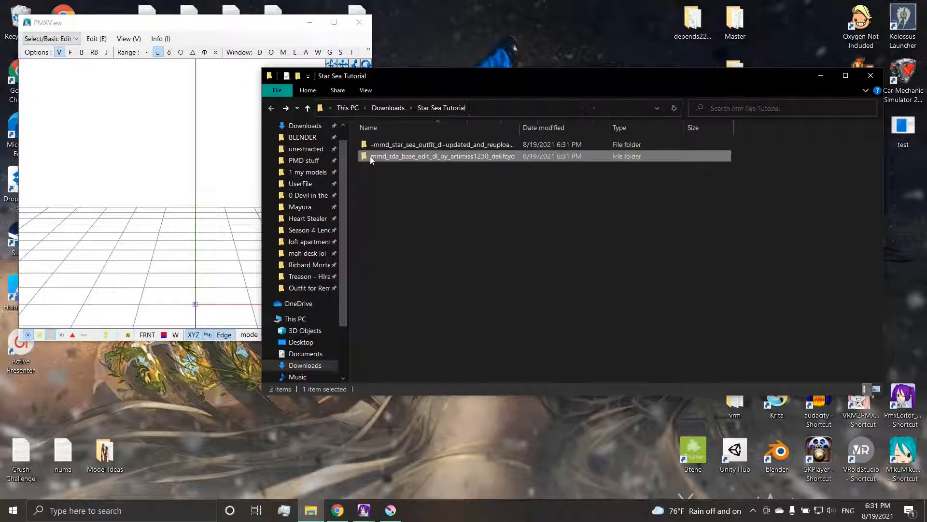
Browse into the Star Sea outfit folders and its sph subfolder, then back to Star Sea Tutorial.
double_click(441, 144)
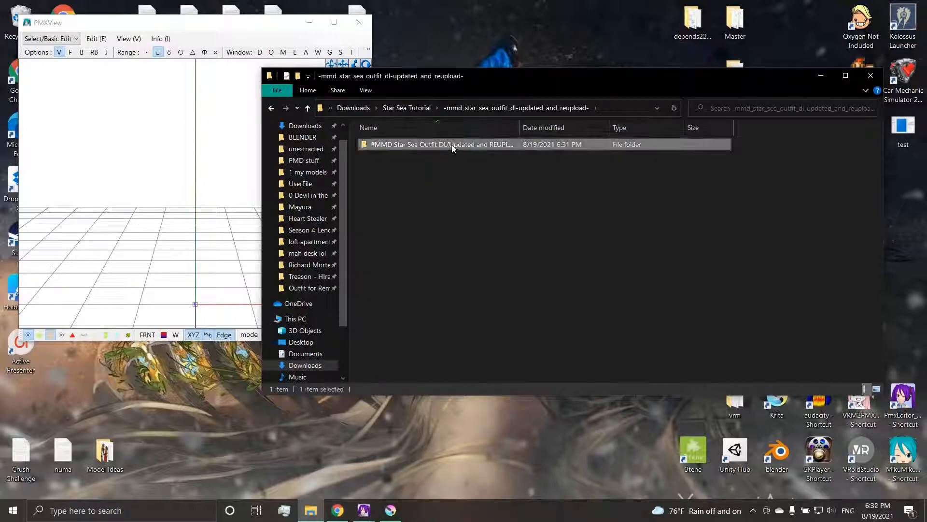
double_click(440, 144)
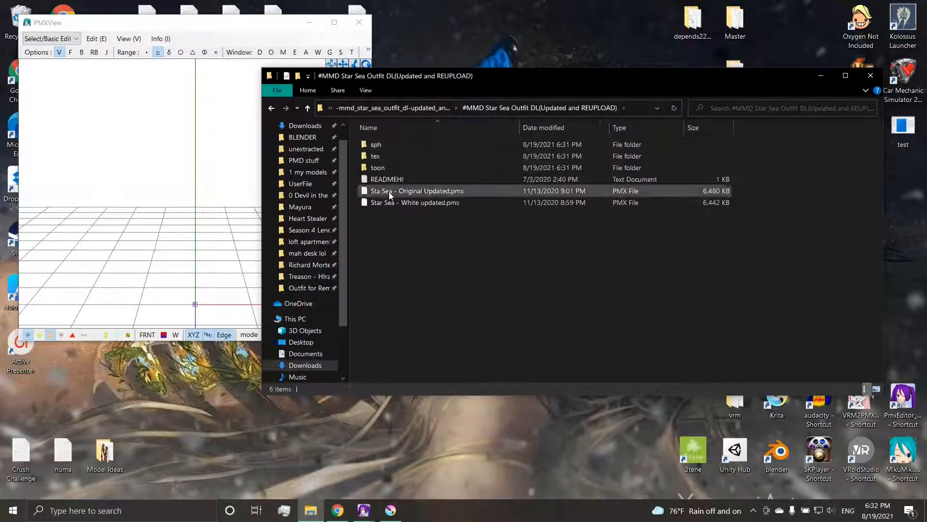
double_click(376, 144)
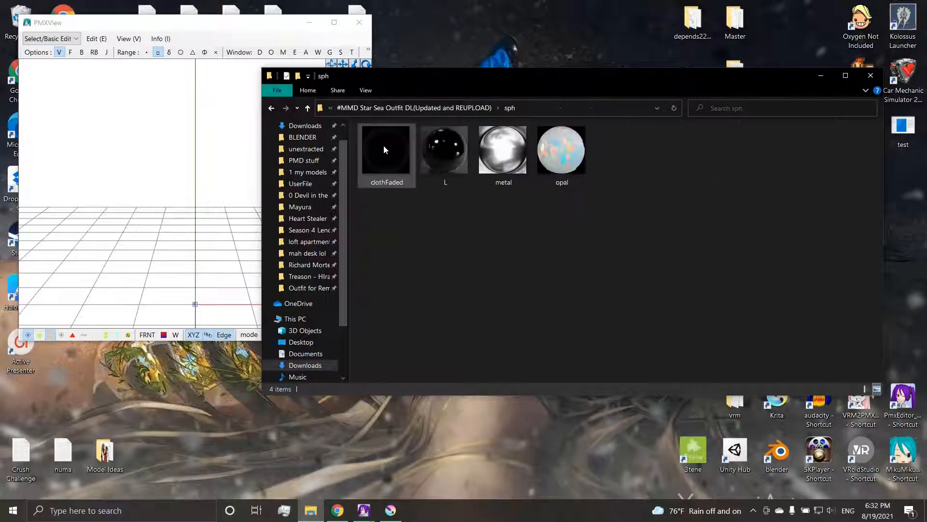
click(560, 149)
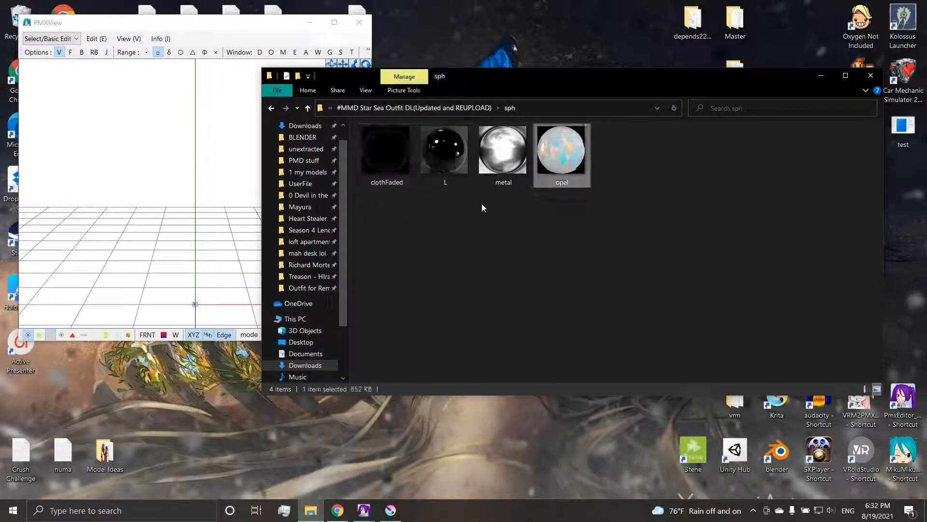
click(307, 108)
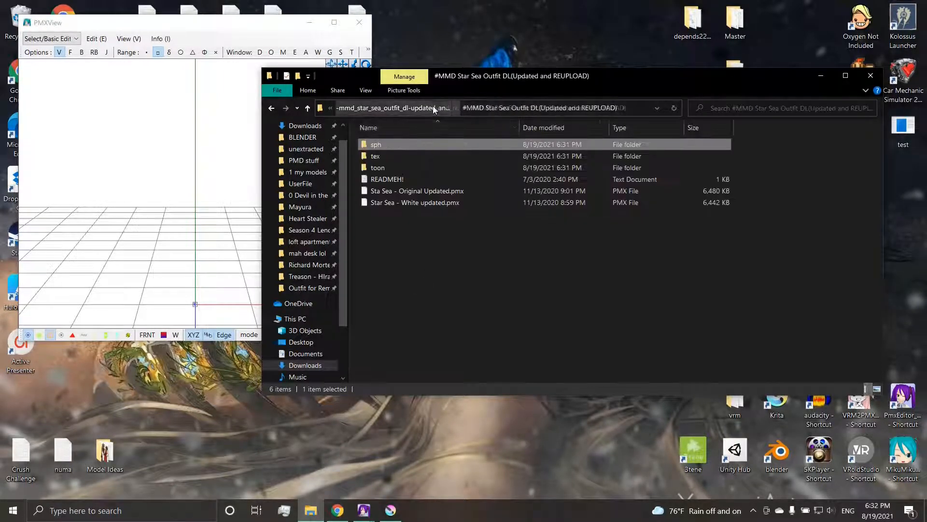
click(307, 108)
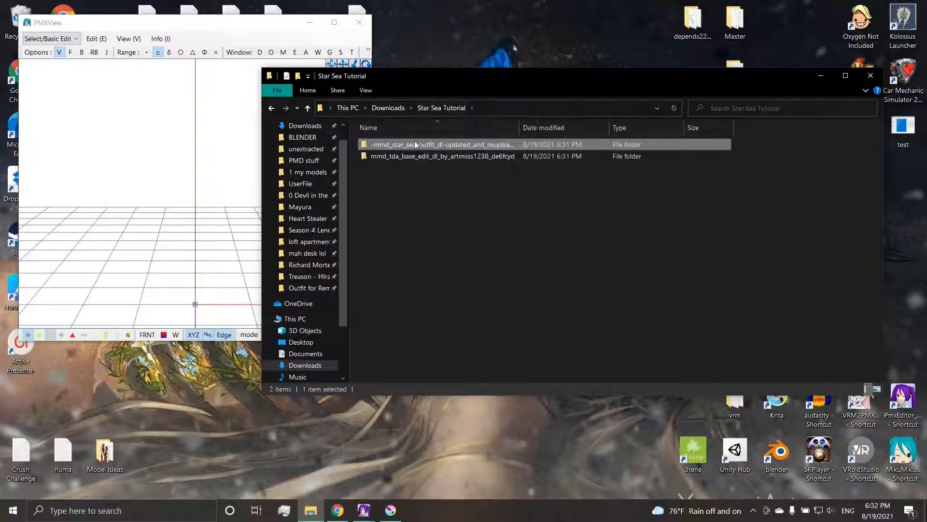
Open the Star Sea outfit folder to its inner download folder.
double_click(442, 156)
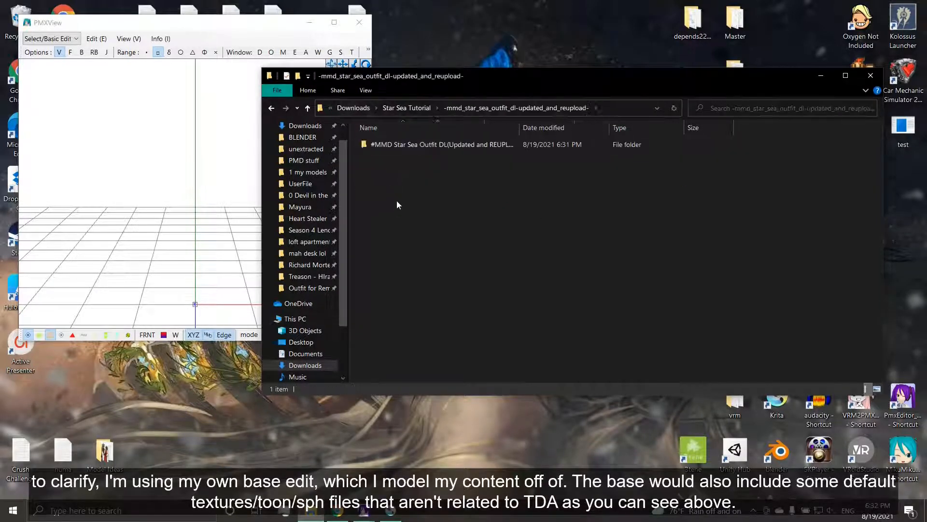
double_click(443, 144)
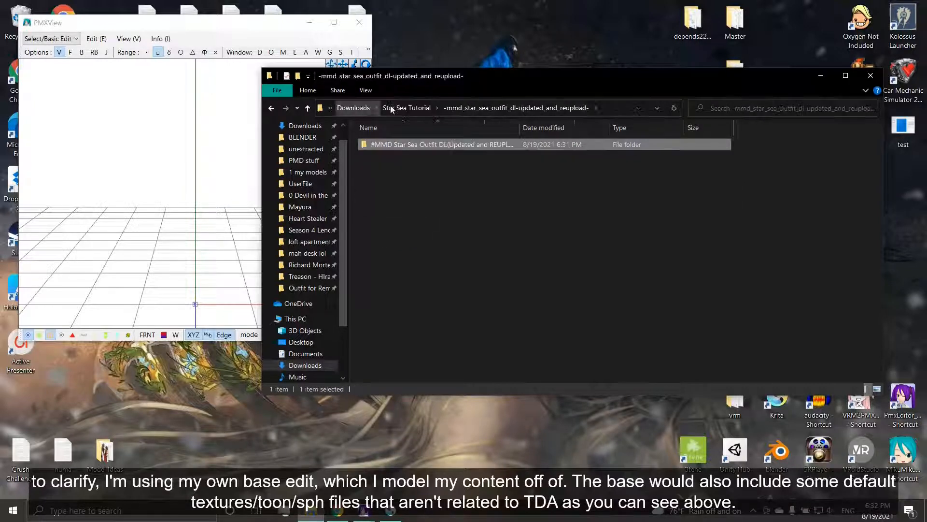
double_click(442, 144)
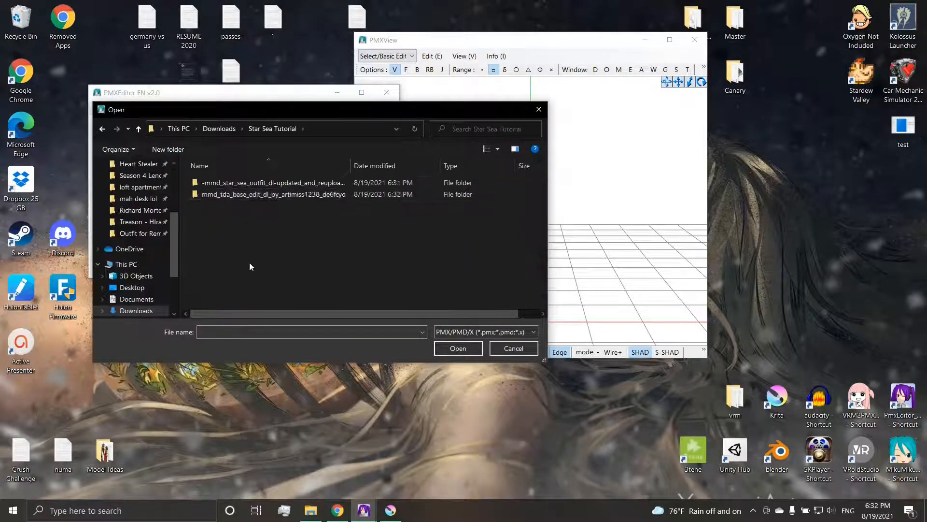
Open English TDA Base.pmx in one editor and Sta Sea - Original Updated.pmx in a second.
click(512, 347)
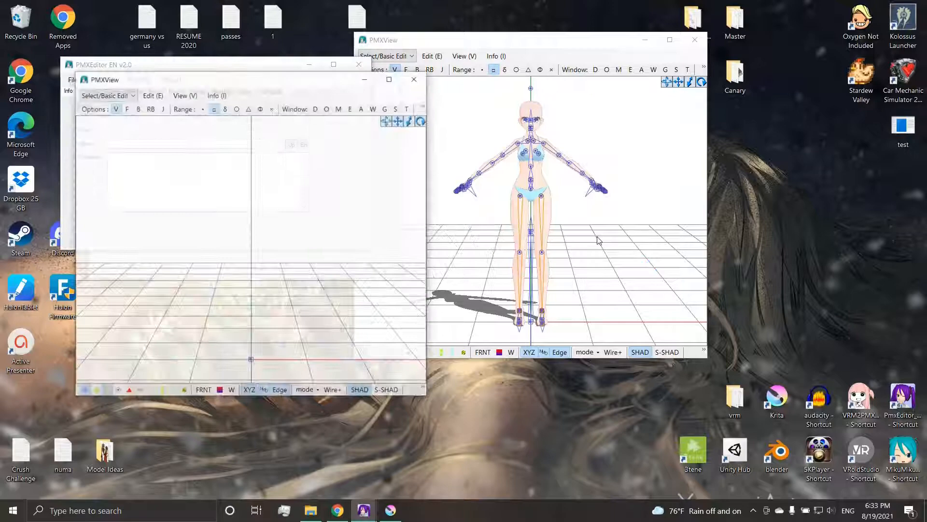
click(73, 79)
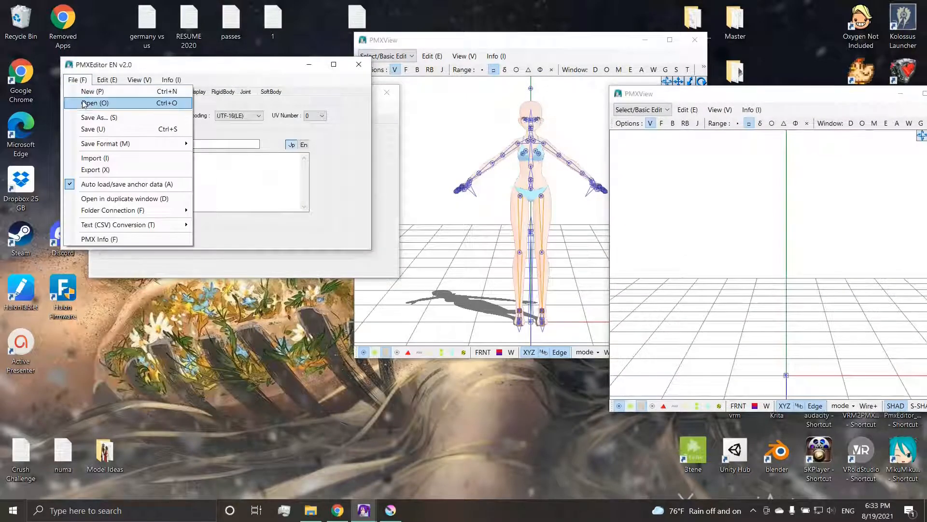
click(95, 103)
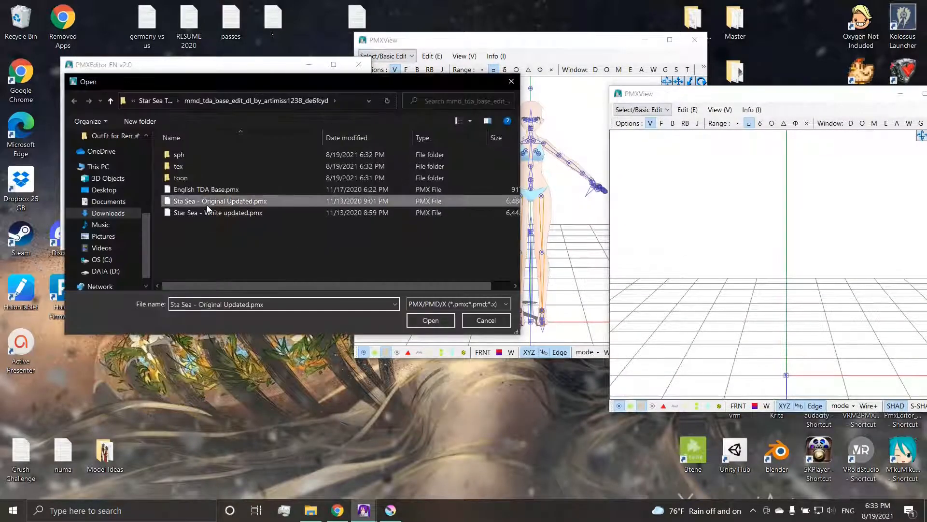
click(431, 320)
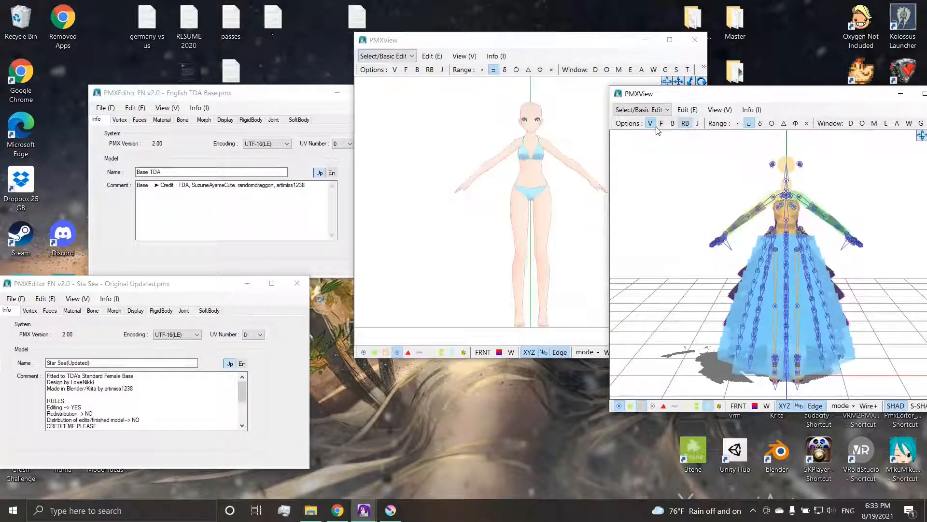
Check the base's Rigid Body and Joint lists, then pick Sta Sea - Original Updated.pmx via Add/Import.
click(685, 123)
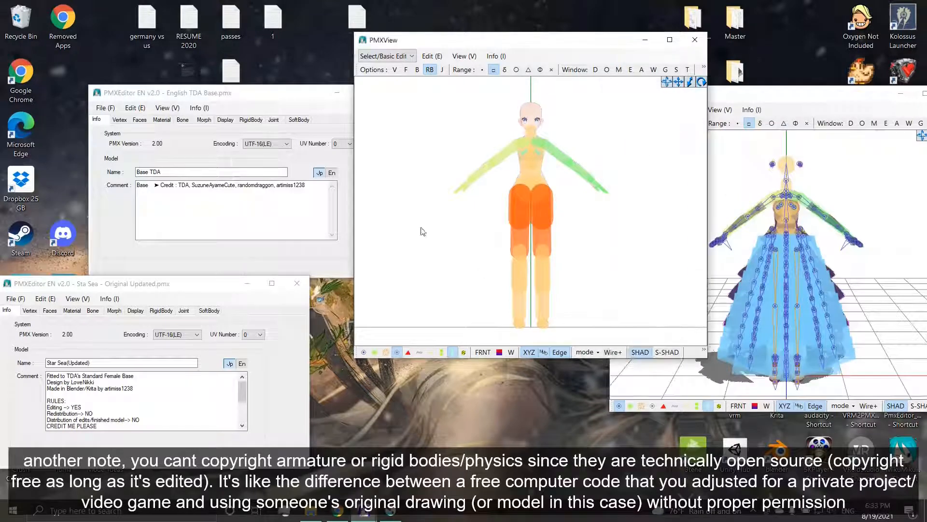
click(250, 119)
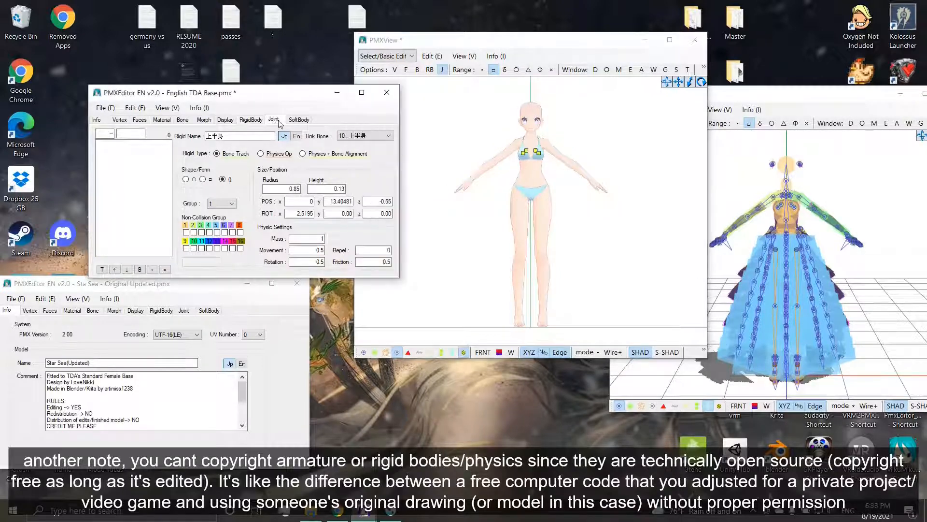
click(272, 120)
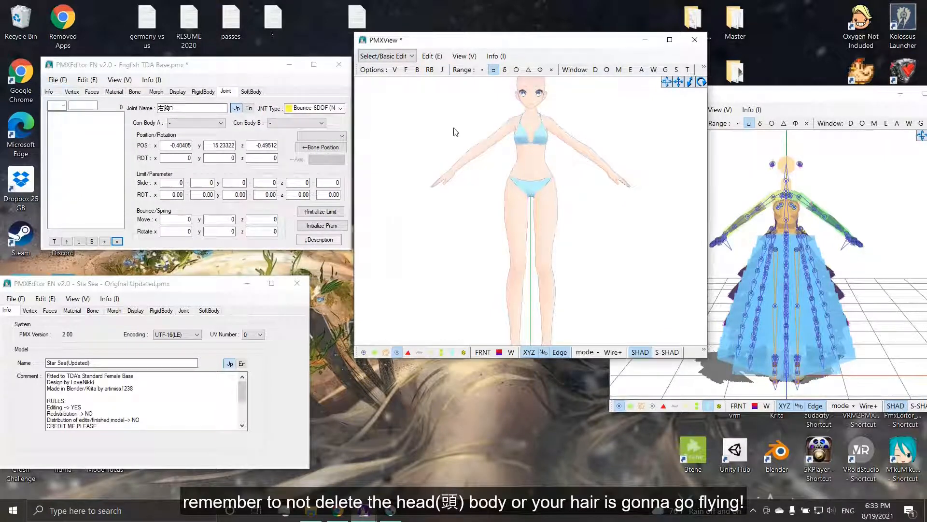
click(54, 80)
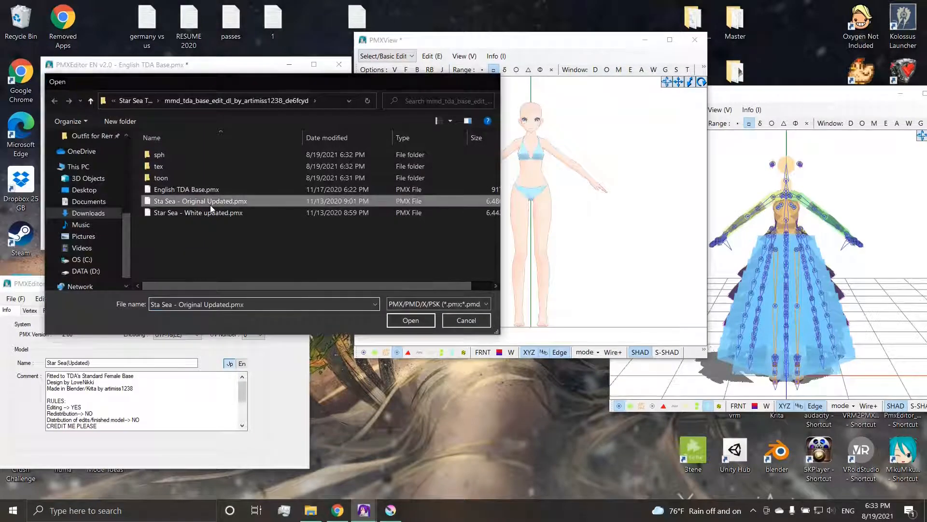
Merge the Sta Sea dress into the TDA base and open Refine/Masking.
click(411, 319)
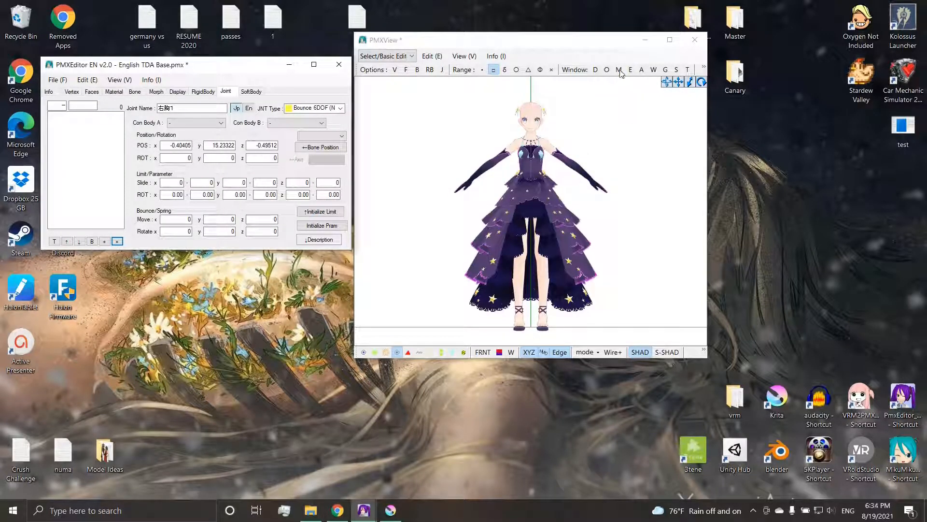
click(618, 69)
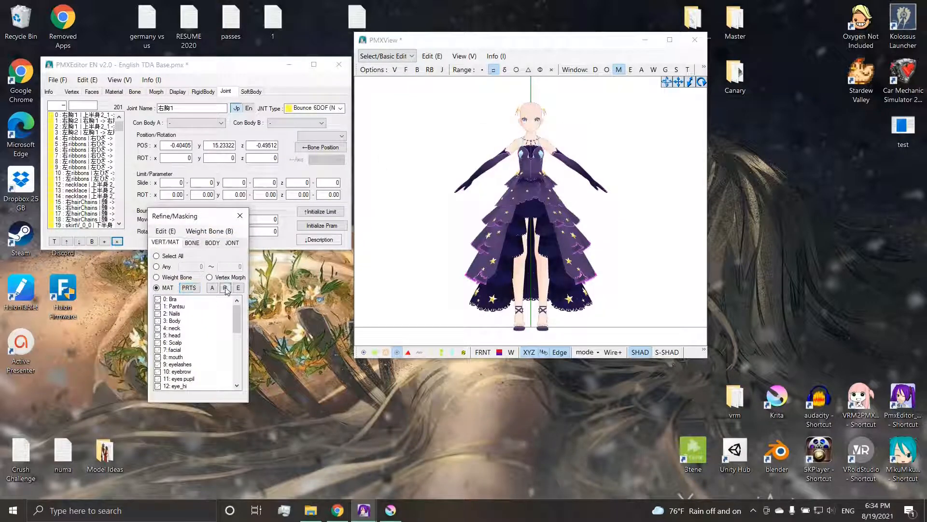
Clear all materials in the masking panel, leaving Nails and Body shown.
click(178, 299)
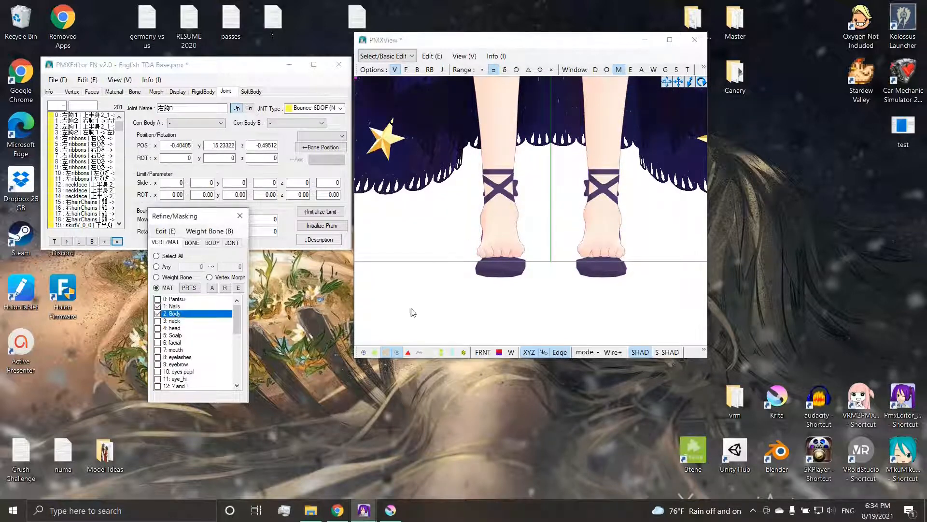
Select the toe vertices and scale them on Y and Z in Object Editor.
drag(415, 163, 530, 324)
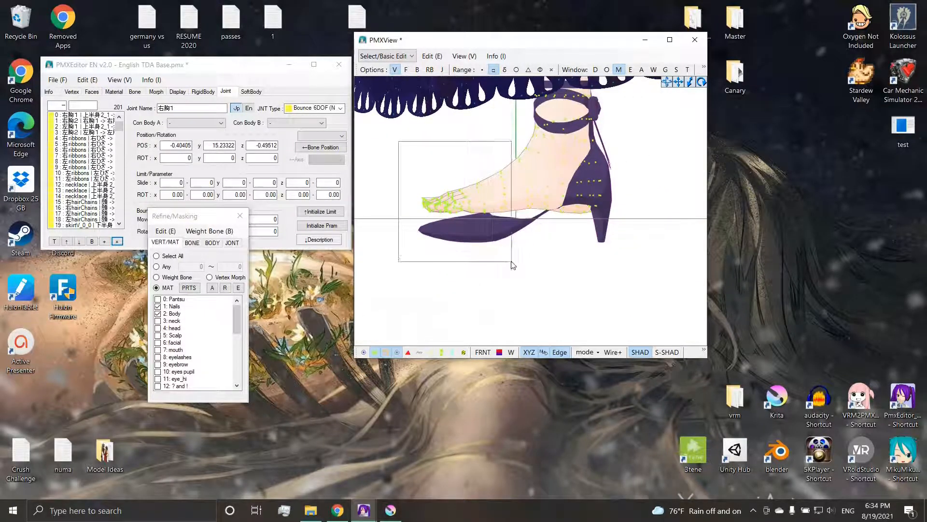
click(642, 69)
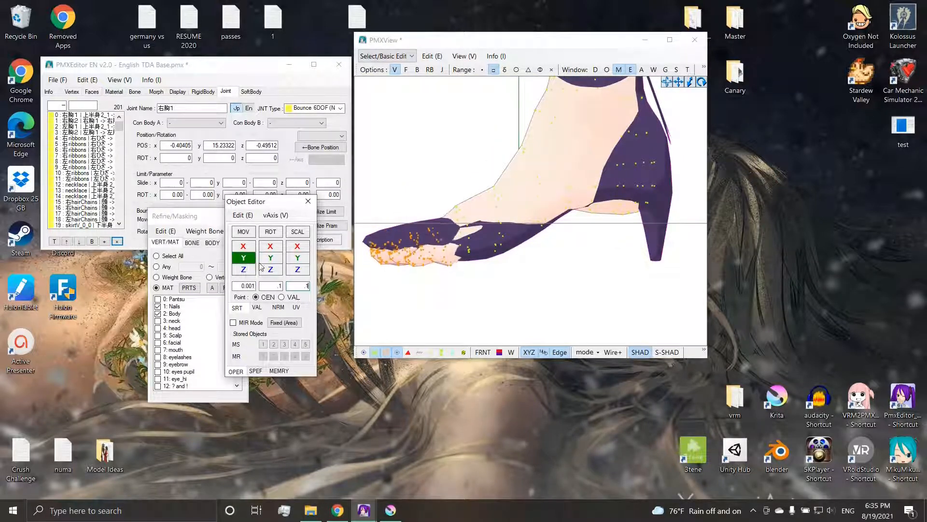
click(243, 269)
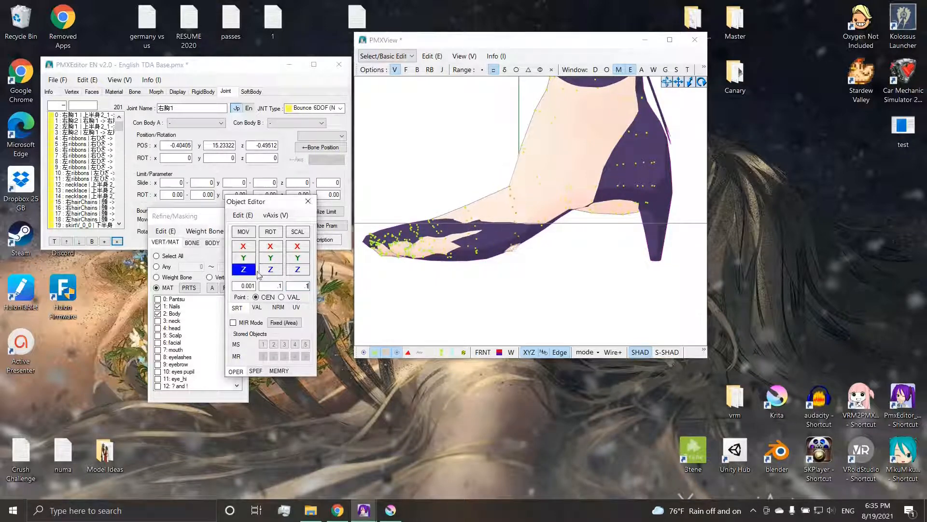
click(243, 246)
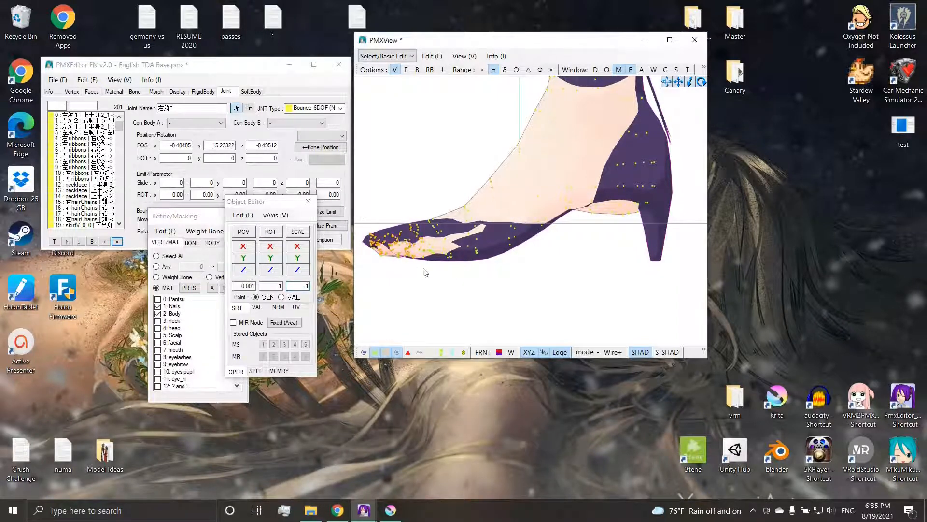
Delete the leftover stray toe vertices, confirming Yes.
click(243, 269)
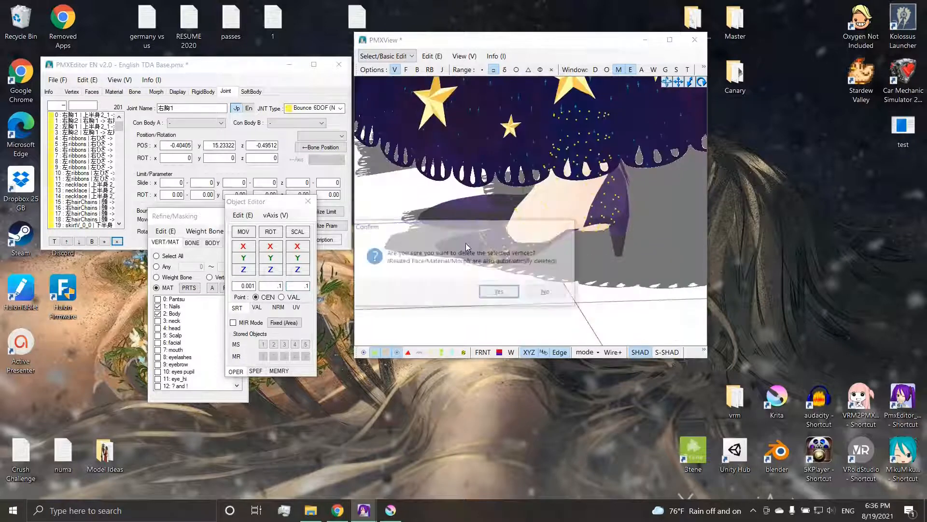
click(498, 291)
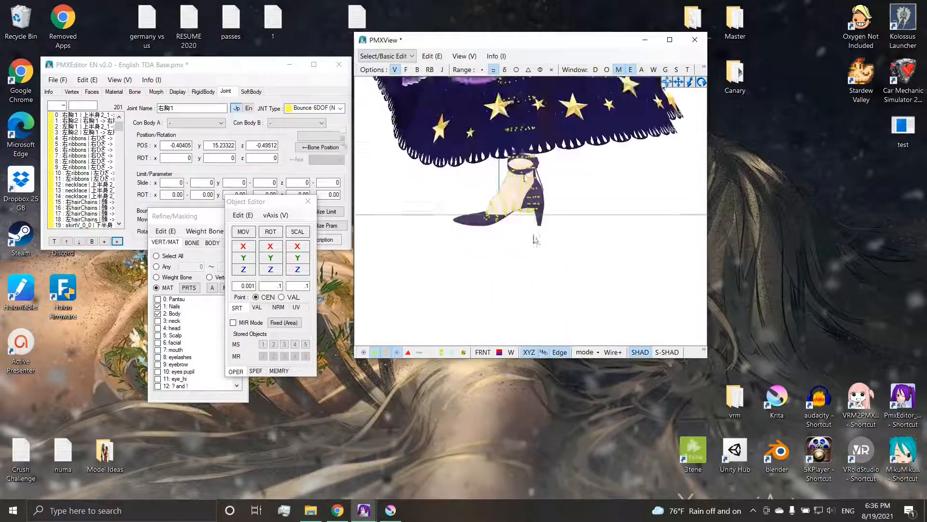
click(243, 258)
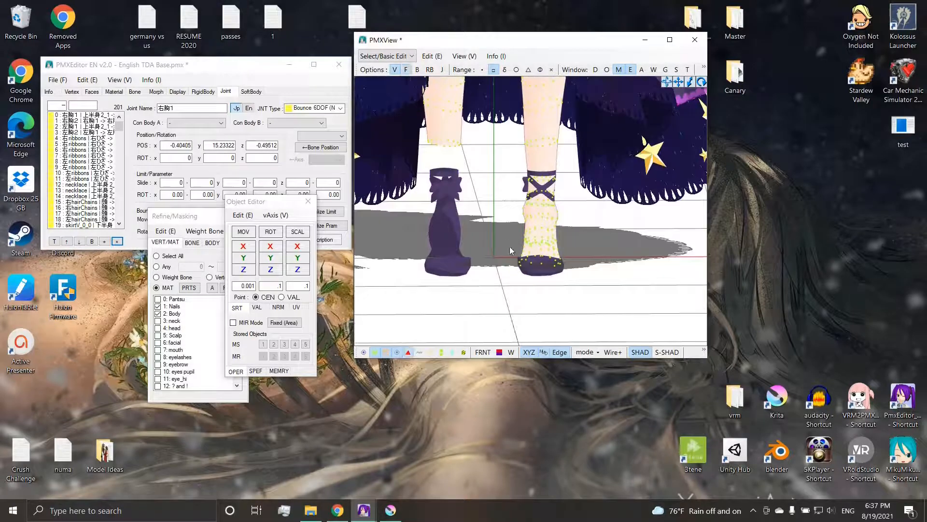
Mirror the fixed foot onto the other leg with Edit > Mirror, confirming Yes.
click(174, 314)
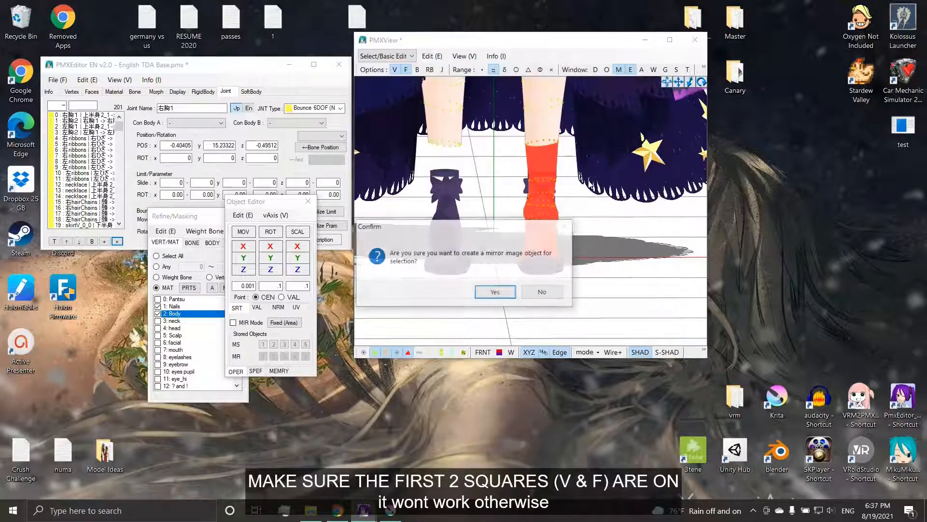
click(495, 292)
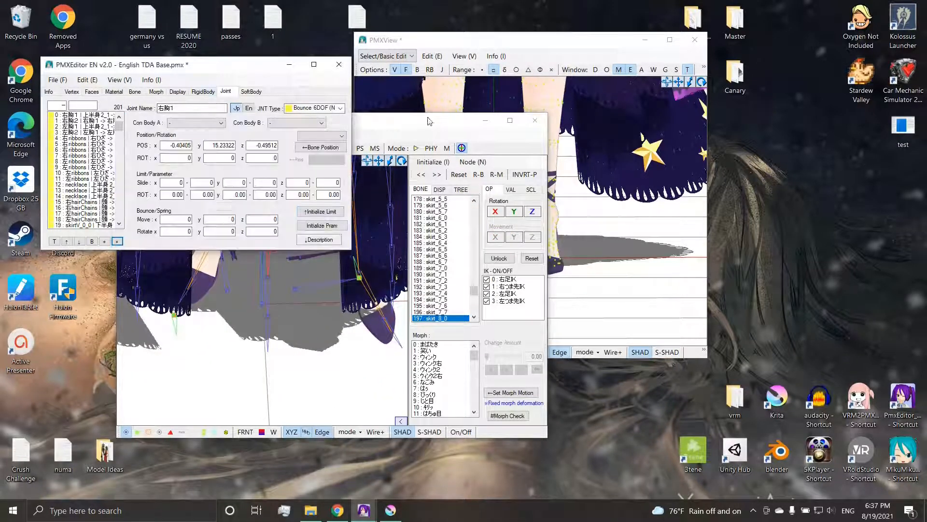
Turn on Realtime Mode in TransformView to test the dress physics.
click(198, 136)
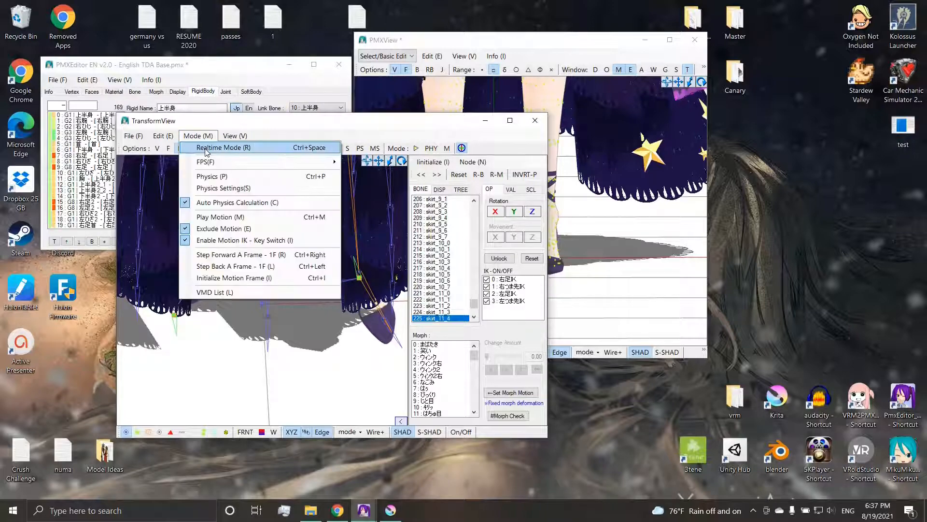
click(224, 147)
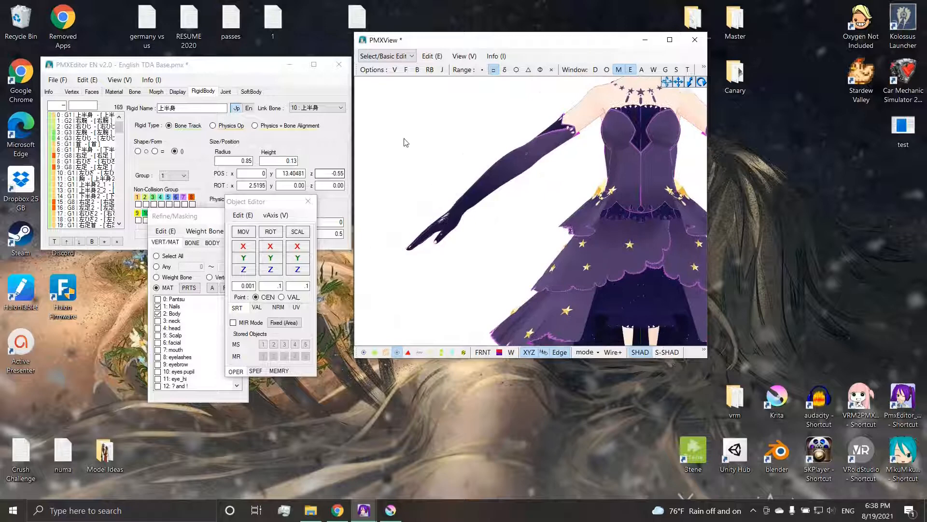
Select all of the dressed model's vertices and reopen TransformView on the legs and shoes.
click(174, 306)
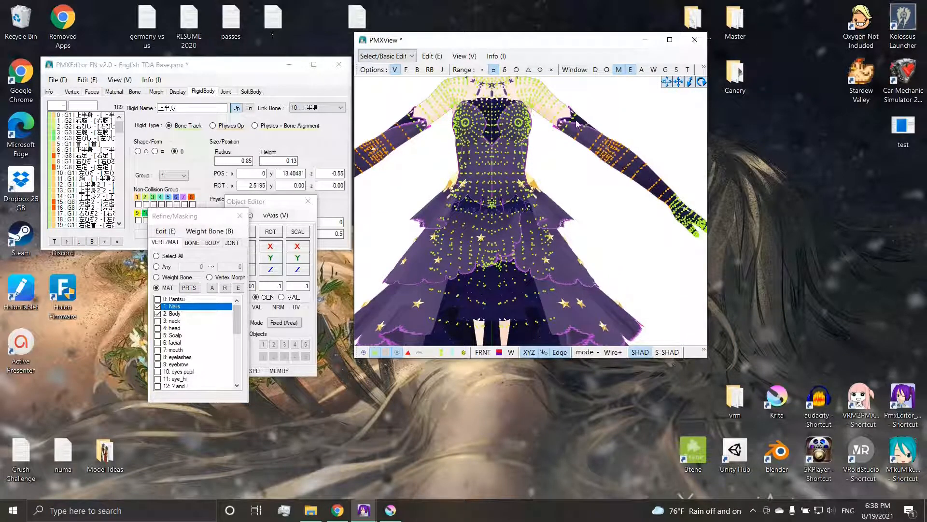
drag(577, 123, 680, 245)
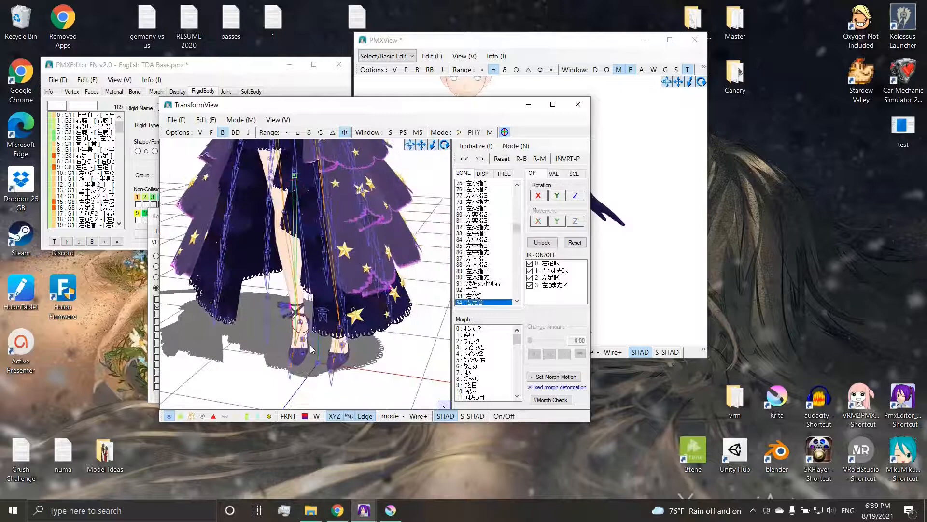
Select the root bone and reset the dressed model's test pose in TransformView.
click(501, 158)
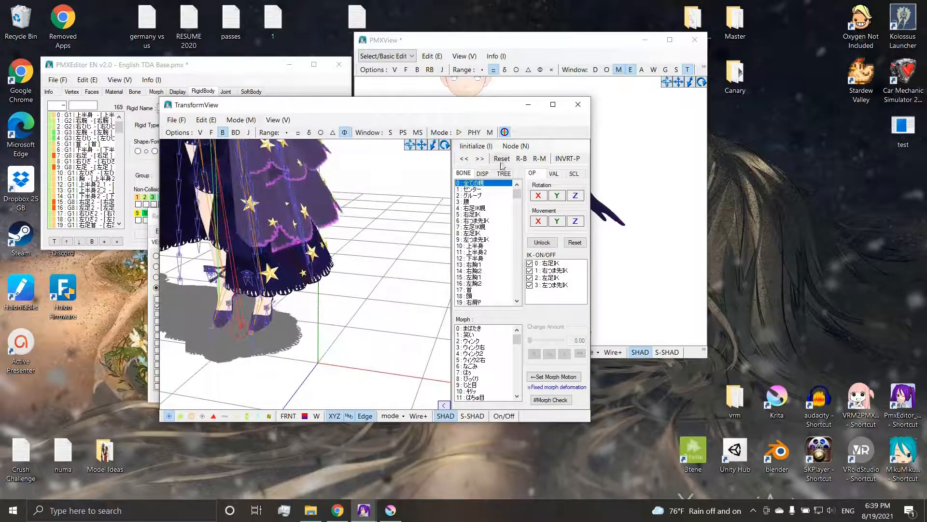
click(241, 119)
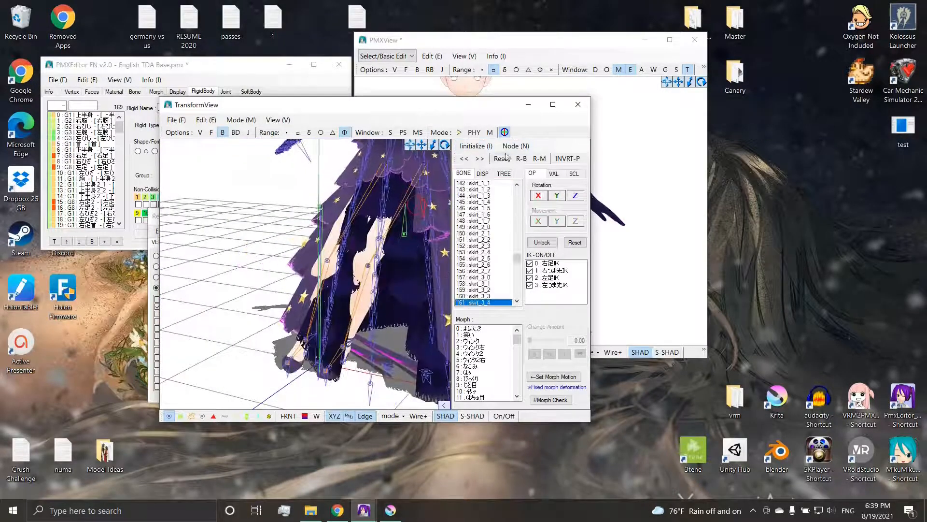
click(241, 120)
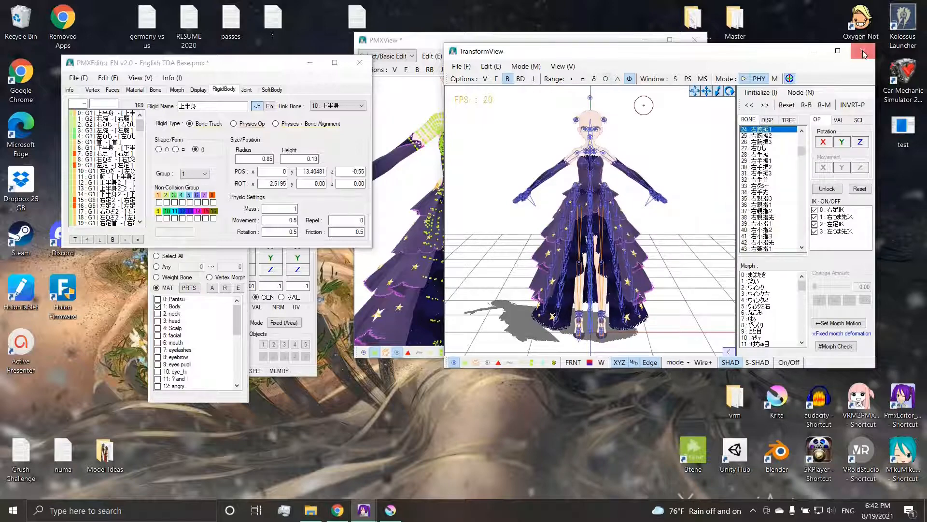
Close TransformView, inspect the starry ruffle1 material, and overwrite English TDA Base.pmx.
click(863, 52)
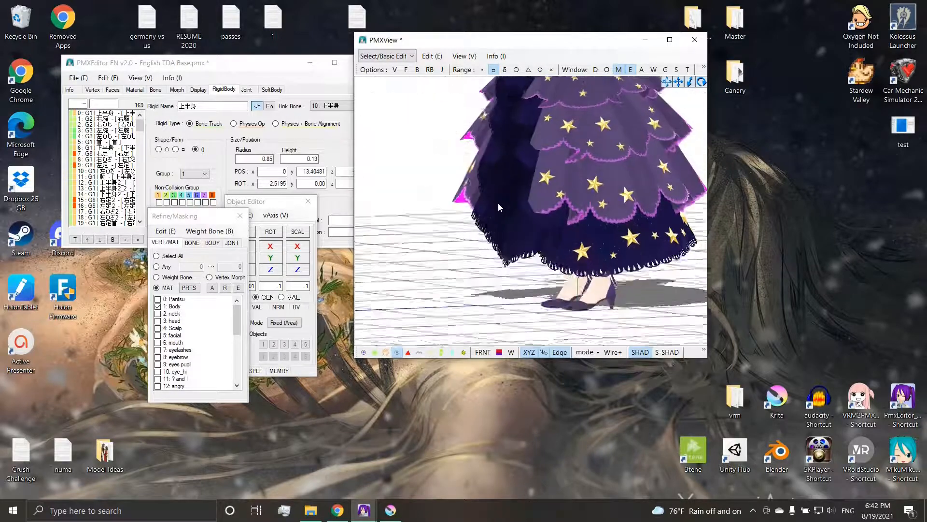
click(134, 90)
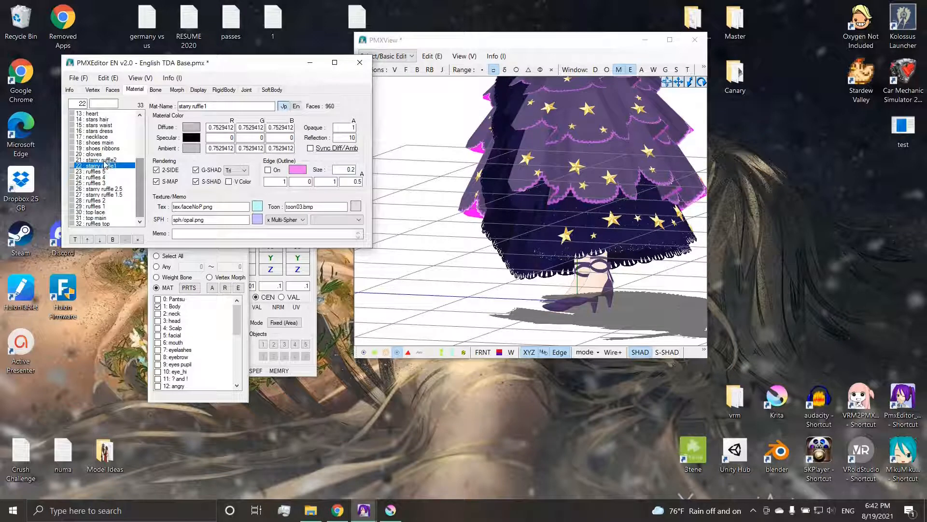
click(97, 137)
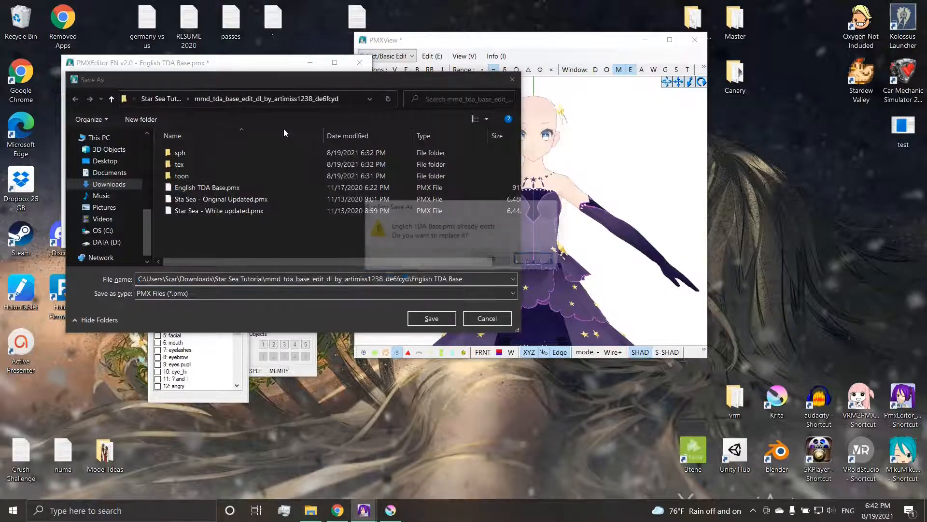
click(431, 318)
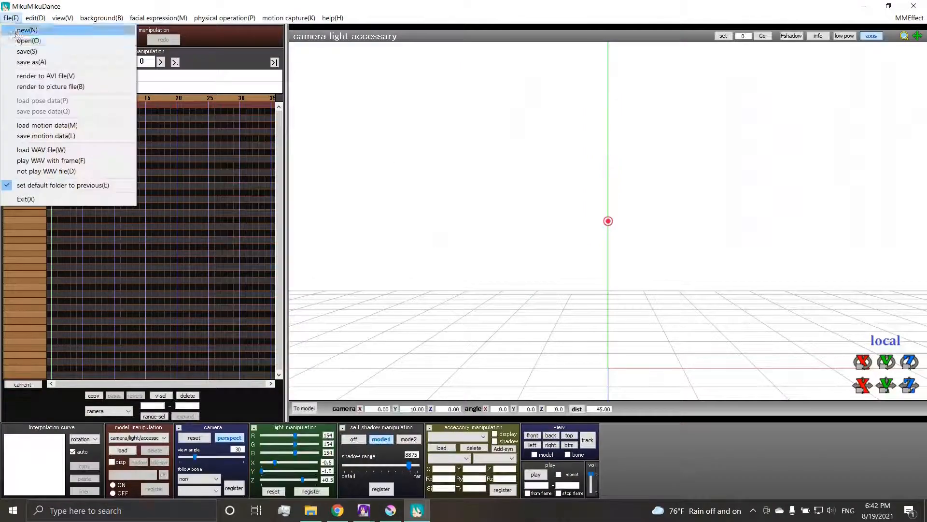
Start a new MMD project, load the Star Sea TDA PMX from Downloads, set play end 200.
click(27, 29)
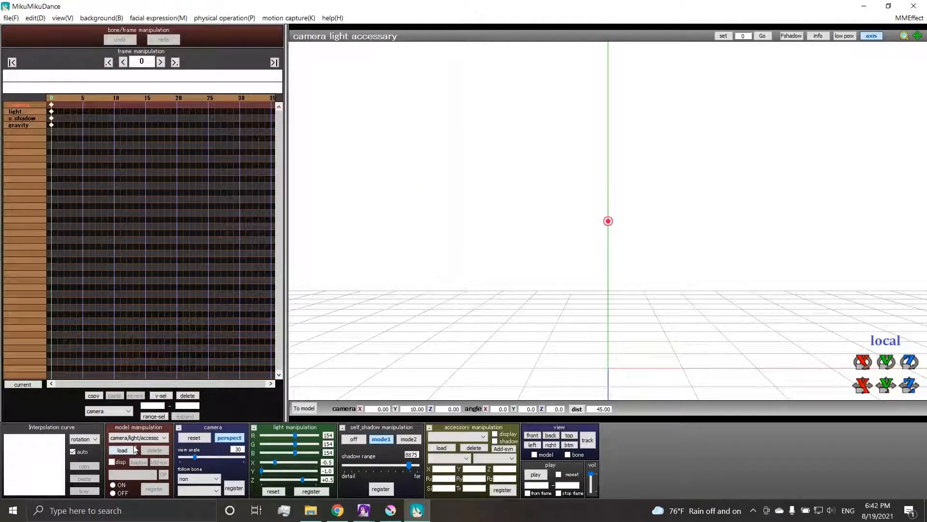
click(121, 450)
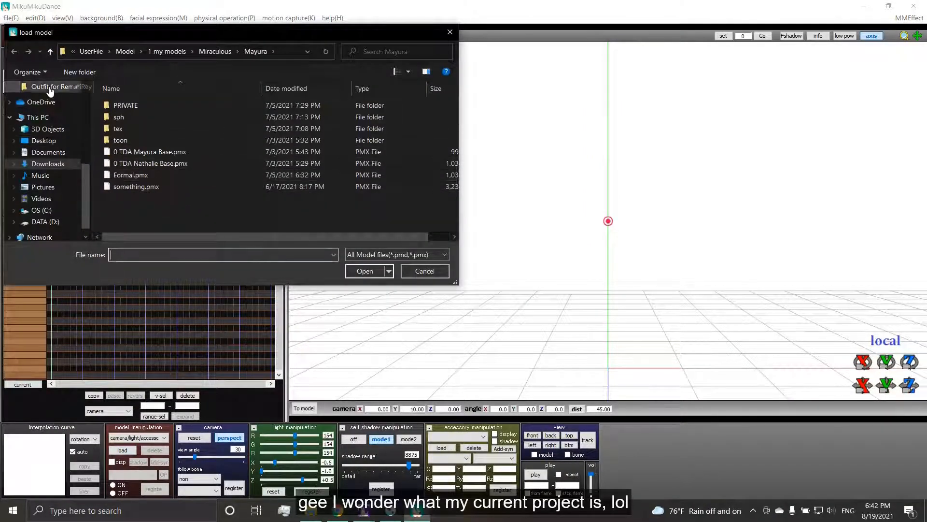
click(47, 106)
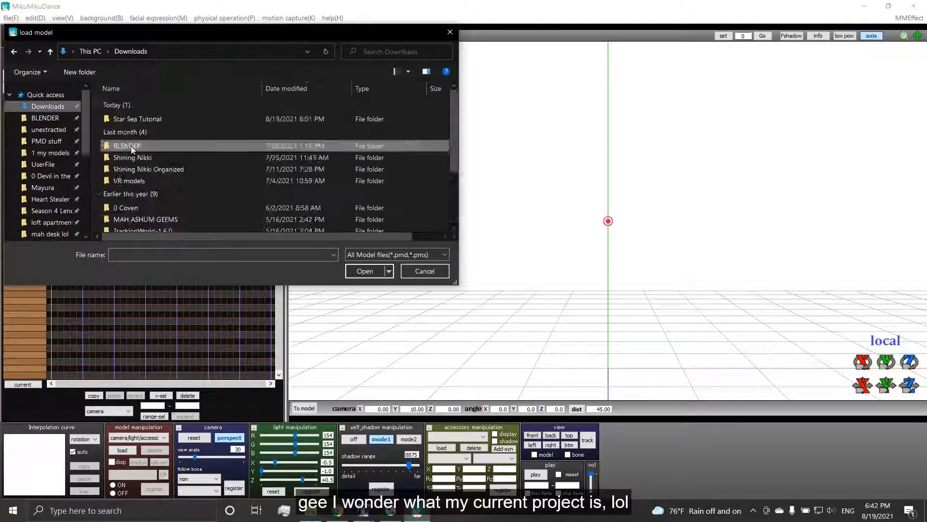
double_click(136, 118)
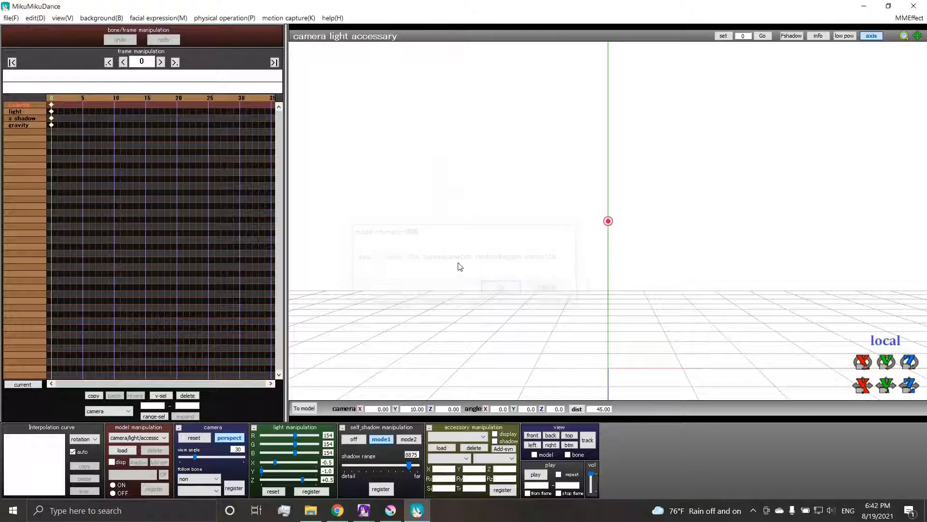
click(501, 287)
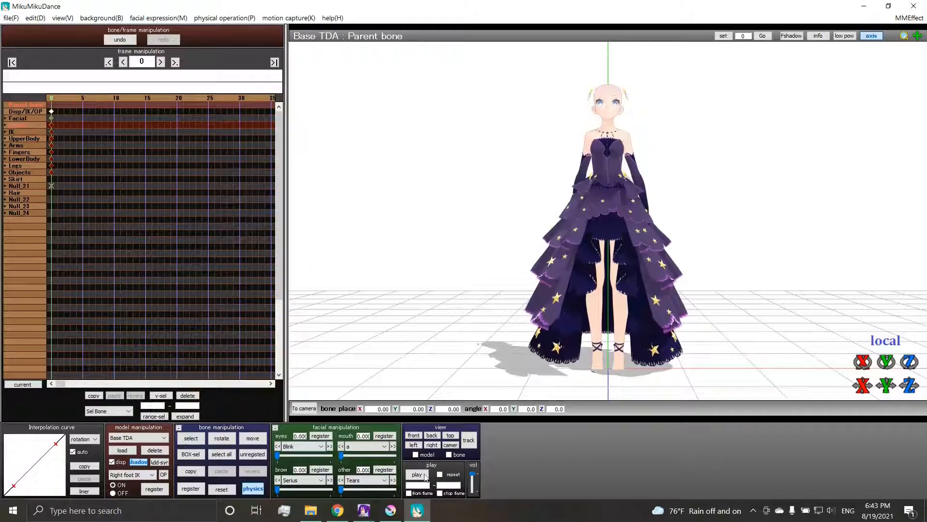
text(200)
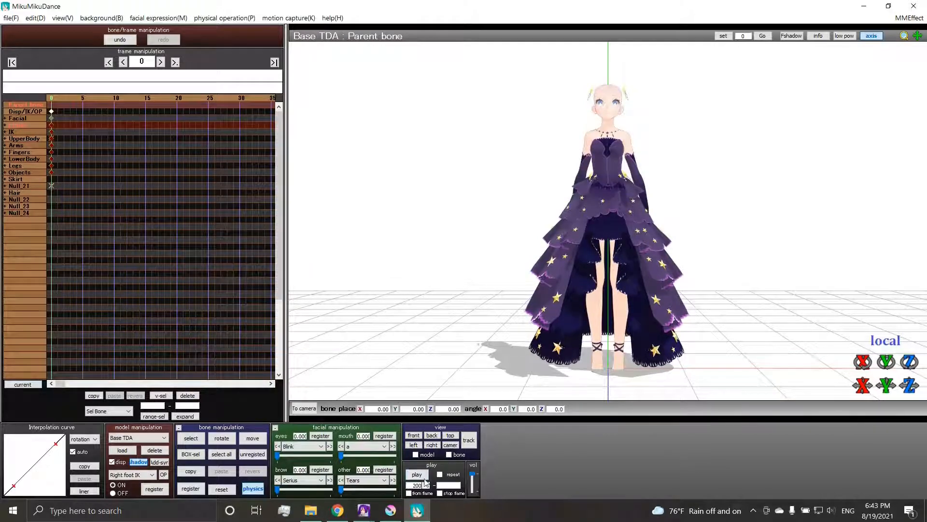
click(417, 474)
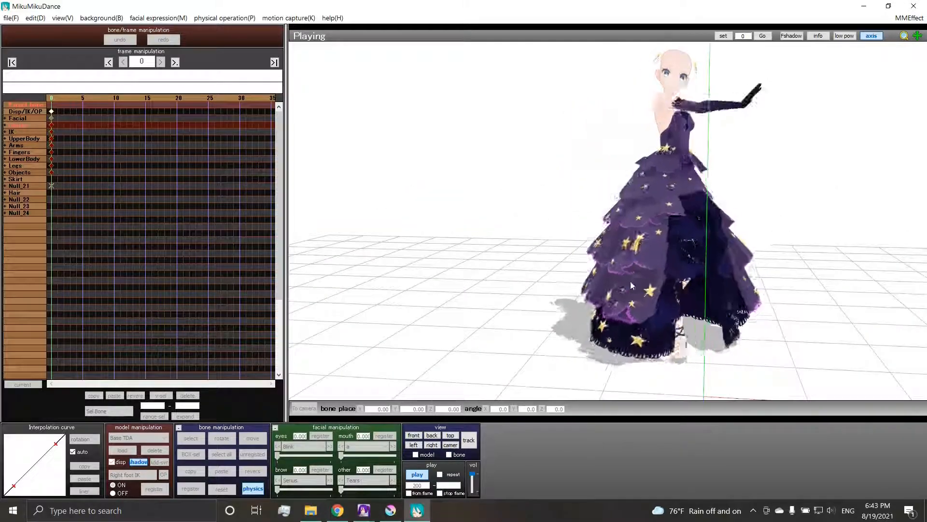
Hide the ground grid and axis guides and replay the motion to test the dress.
click(61, 18)
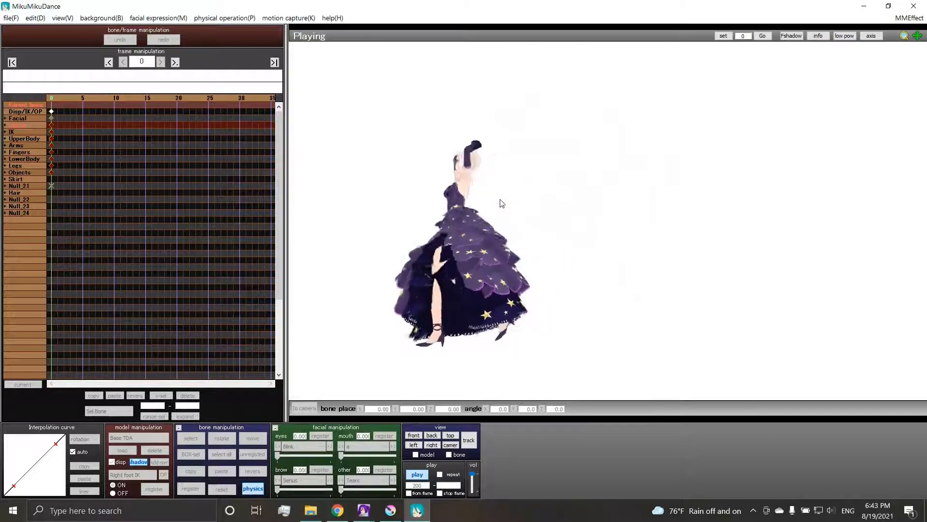
click(417, 474)
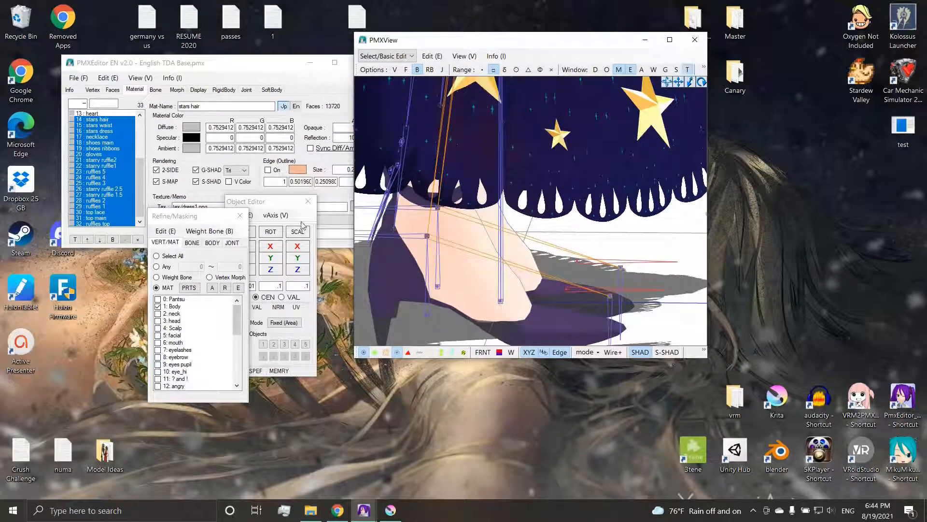
Bring PMX Editor forward and switch to the Bone tab for the left ankle D bones.
click(687, 69)
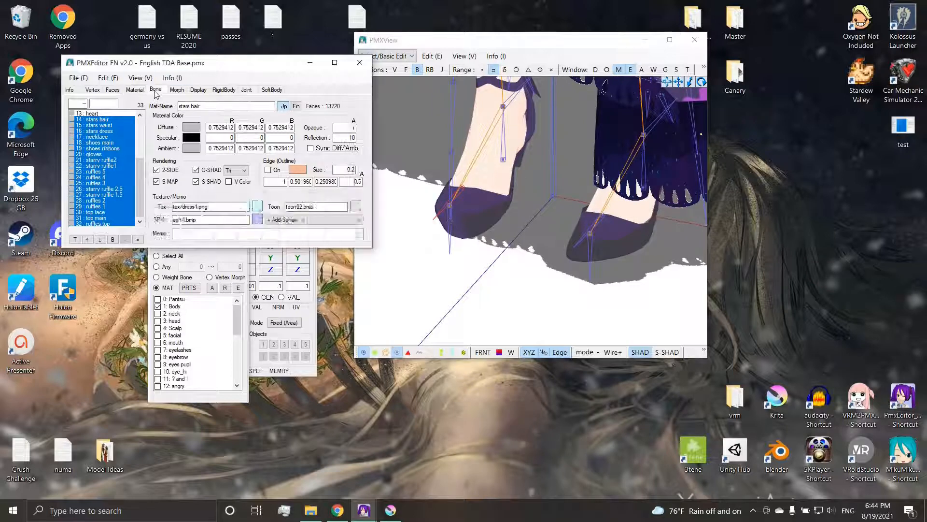
click(156, 90)
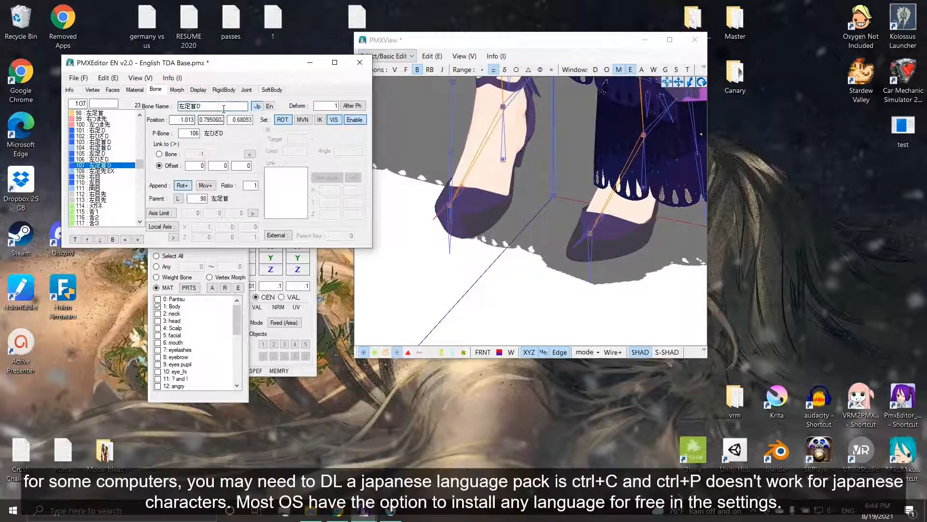
Select the other left ankle D bone, then open and close TransformView to test leg IK.
click(102, 171)
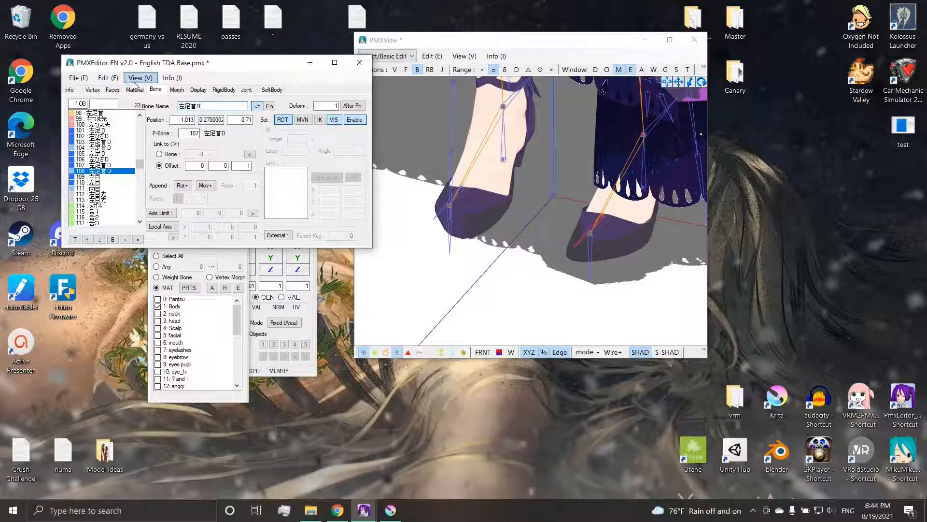
click(108, 78)
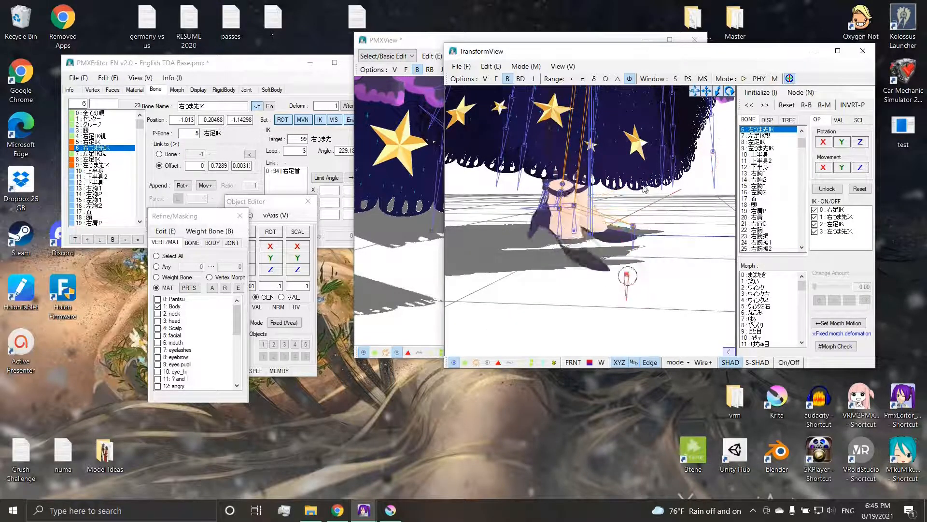
click(862, 51)
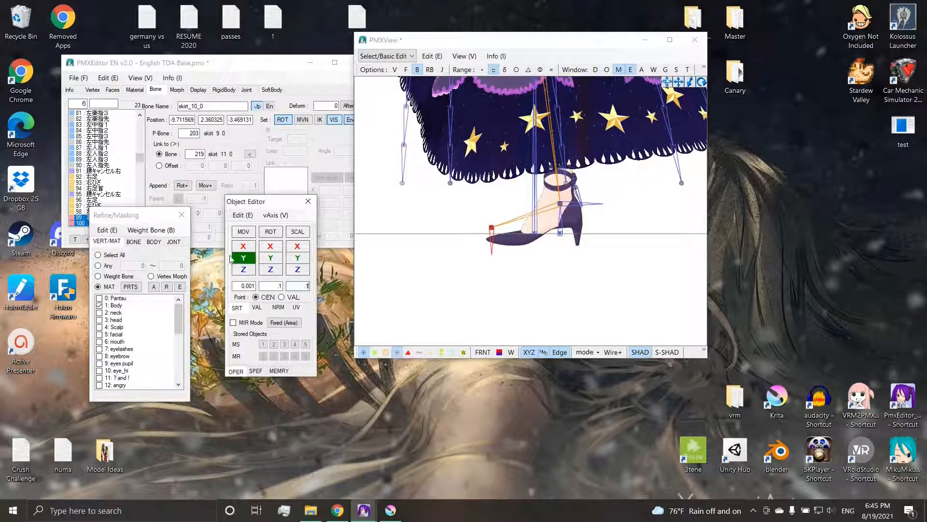
Nudge the selected foot geometry twice along the Y axis with MOV Y.
click(243, 270)
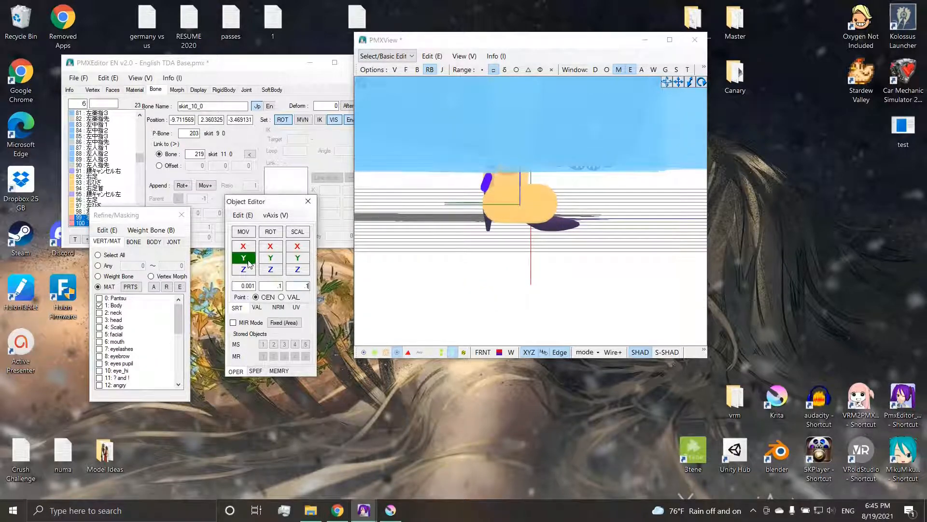
click(271, 246)
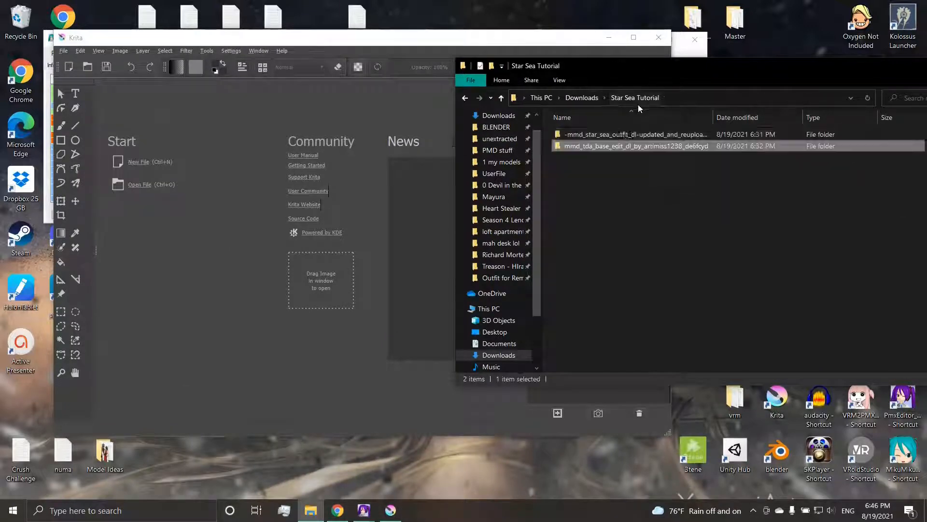
Browse into the Star Sea outfit's tex/PS folder and open dress1 in Krita.
double_click(633, 135)
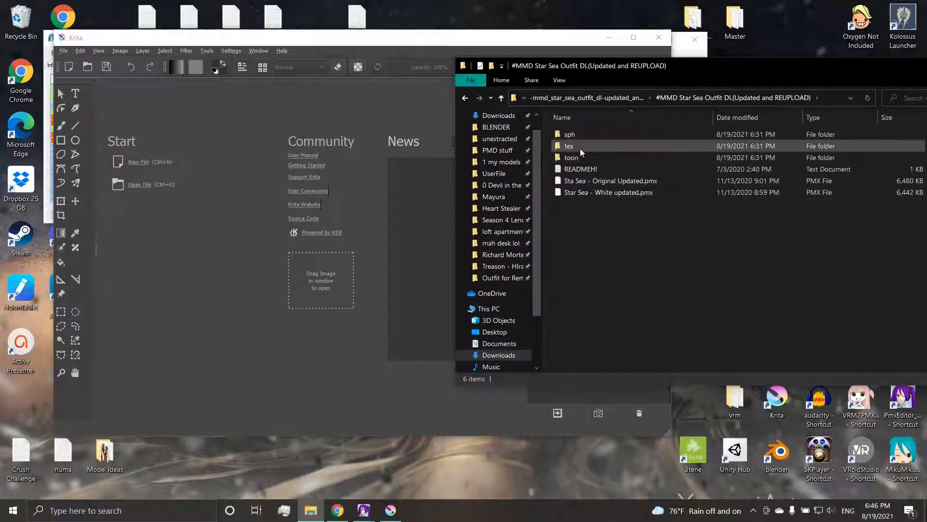
double_click(569, 146)
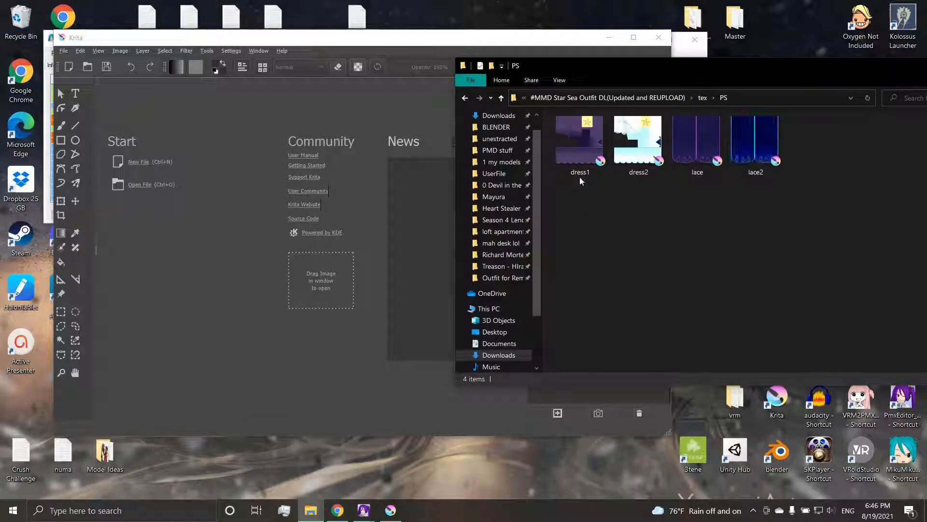
click(579, 142)
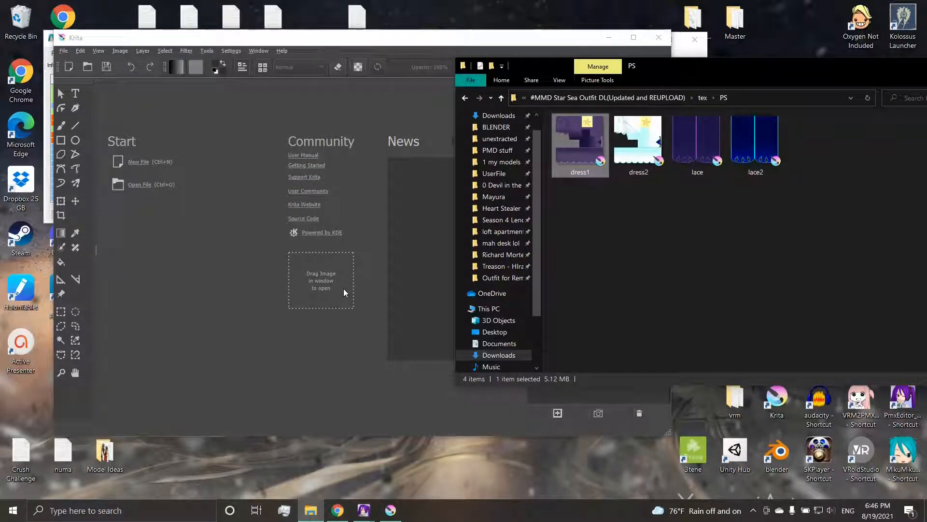
double_click(580, 145)
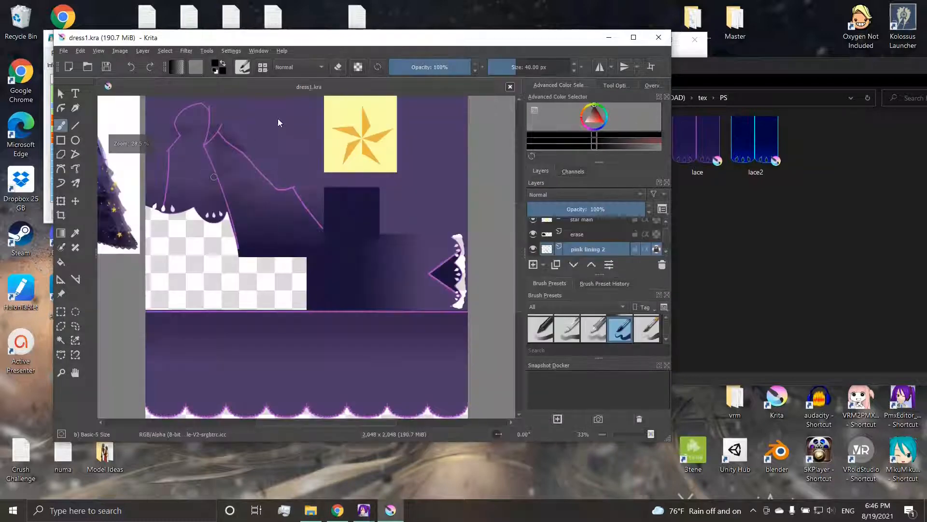
Maximize the Krita window and switch off the glove main layer's visibility.
click(632, 37)
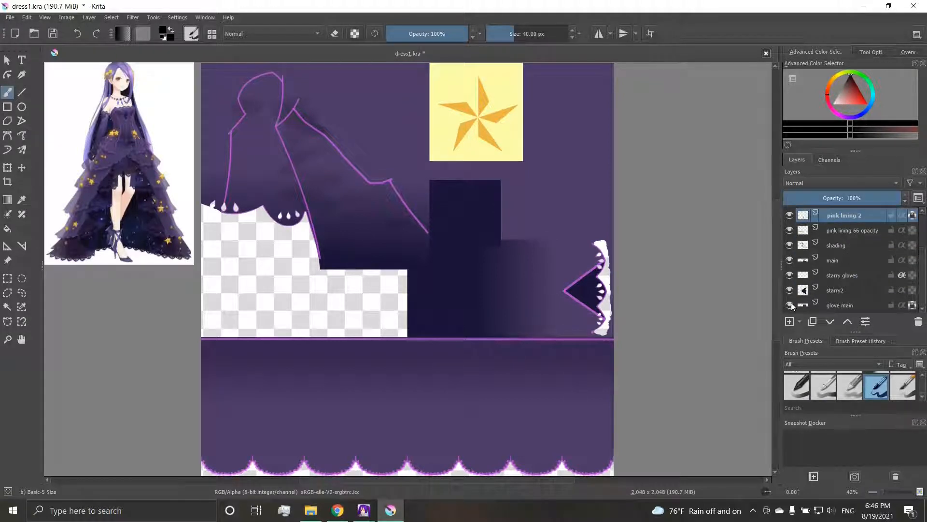
click(790, 306)
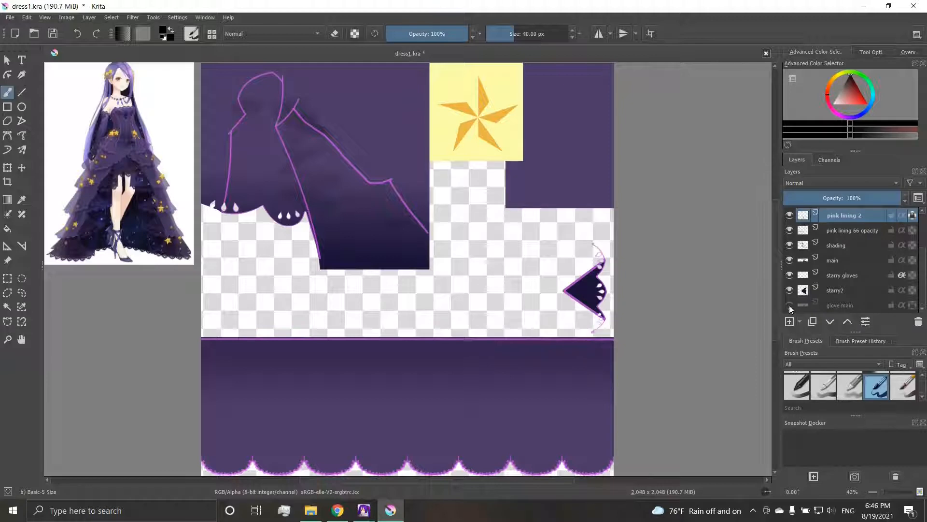